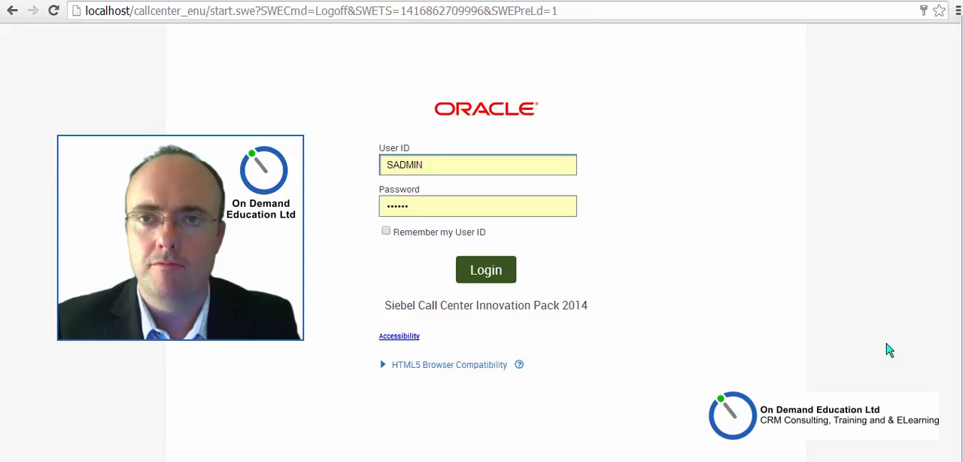
{"action": "mouse_move", "coordinate": [886, 349]}
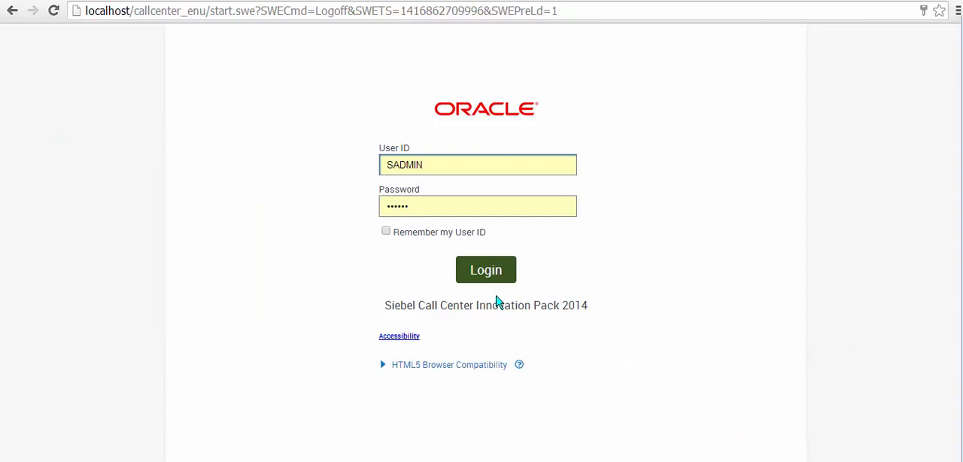
- Sign in to Siebel Call Center as the SADMIN administrator
{"action": "left_click", "coordinate": [485, 269]}
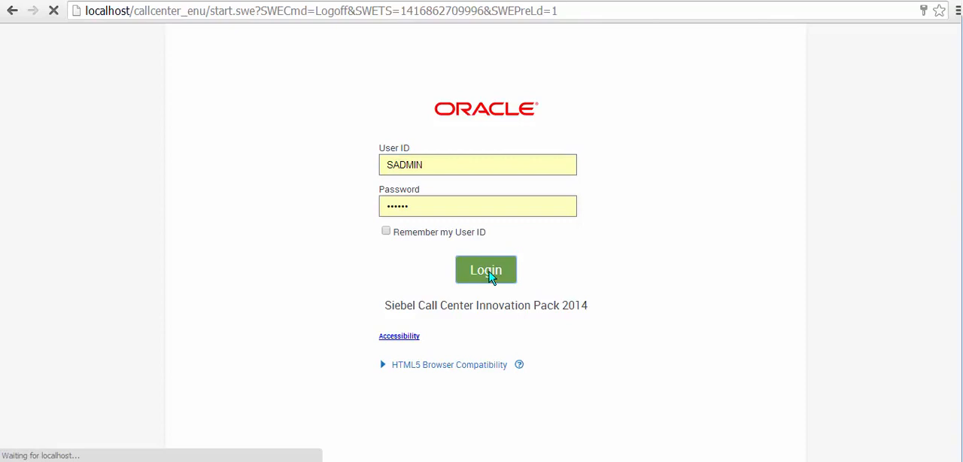
- Land on the administrator homepage with My Activities and the November 24, 2014 calendar
{"action": "left_click", "coordinate": [484, 269]}
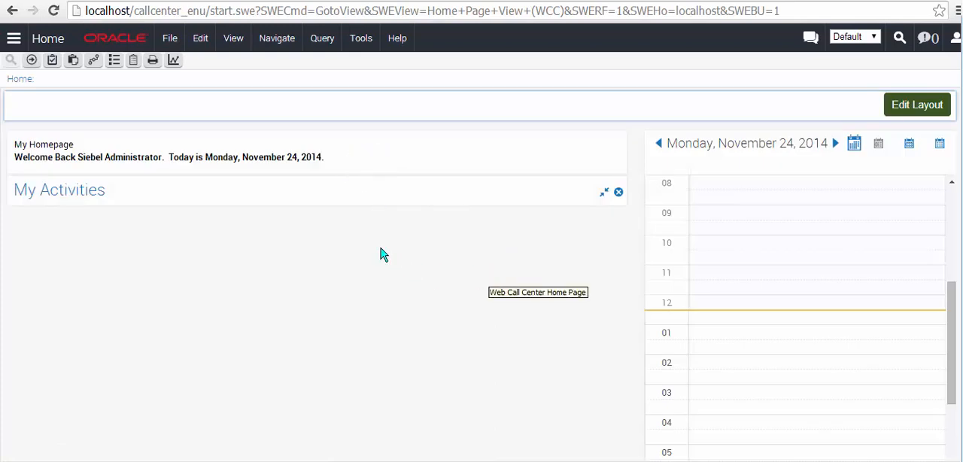
{"action": "mouse_move", "coordinate": [285, 166]}
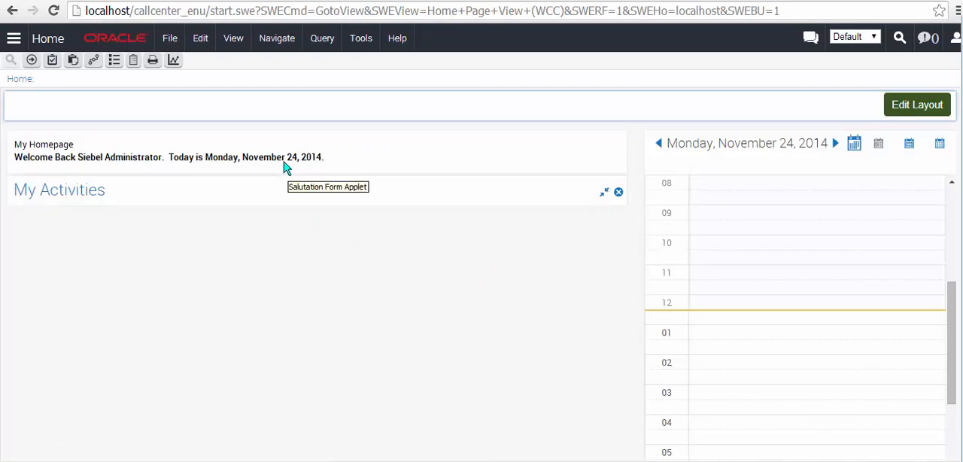
{"action": "mouse_move", "coordinate": [420, 235]}
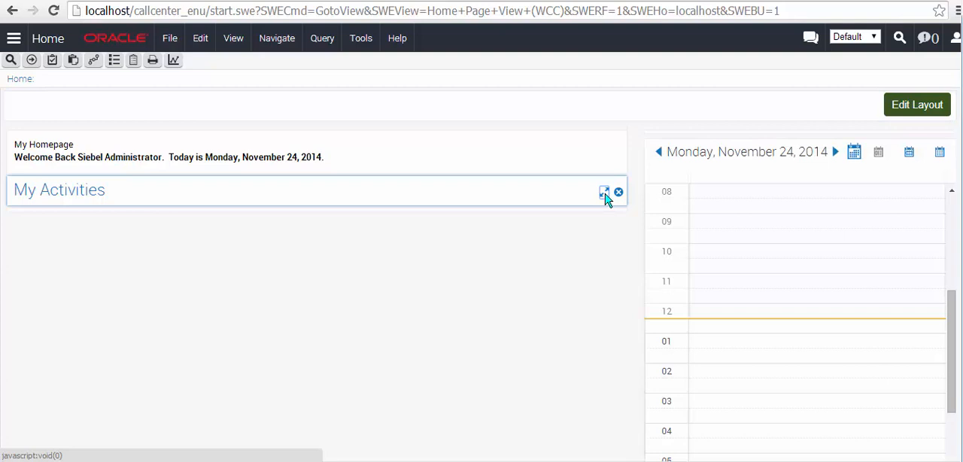
{"action": "mouse_move", "coordinate": [605, 193]}
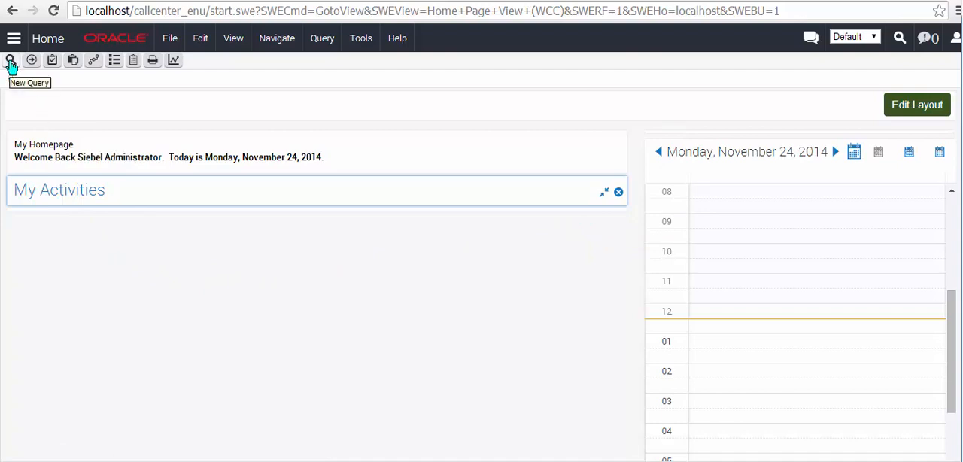
{"action": "mouse_move", "coordinate": [32, 60]}
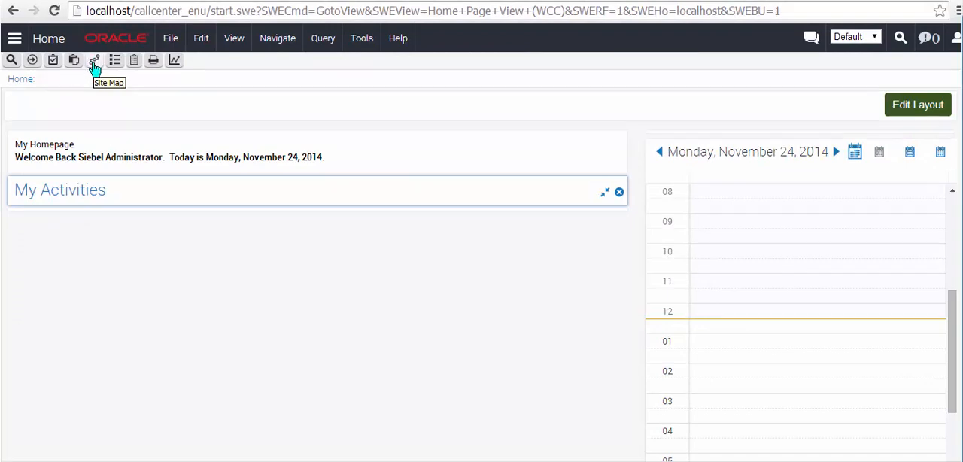
{"action": "mouse_move", "coordinate": [134, 60]}
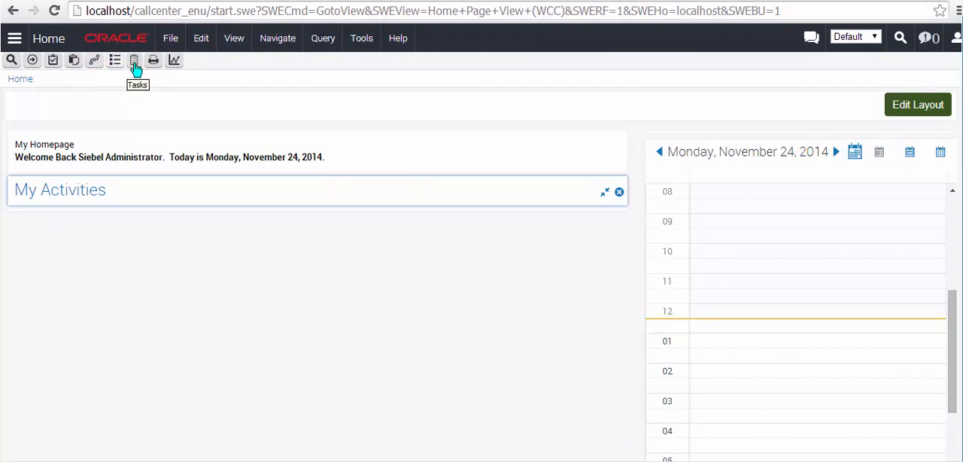
{"action": "mouse_move", "coordinate": [174, 60]}
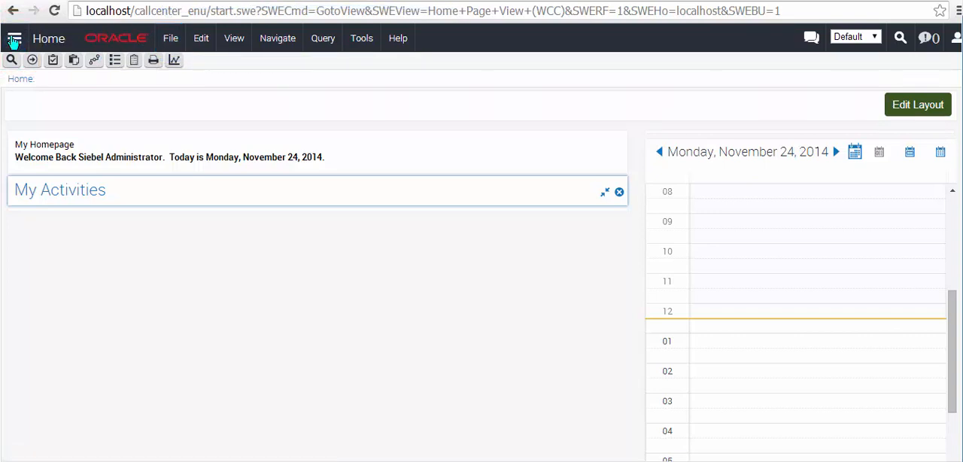
- Reach the Behavior page of User Preferences via the Tools menu
{"action": "left_click", "coordinate": [16, 40]}
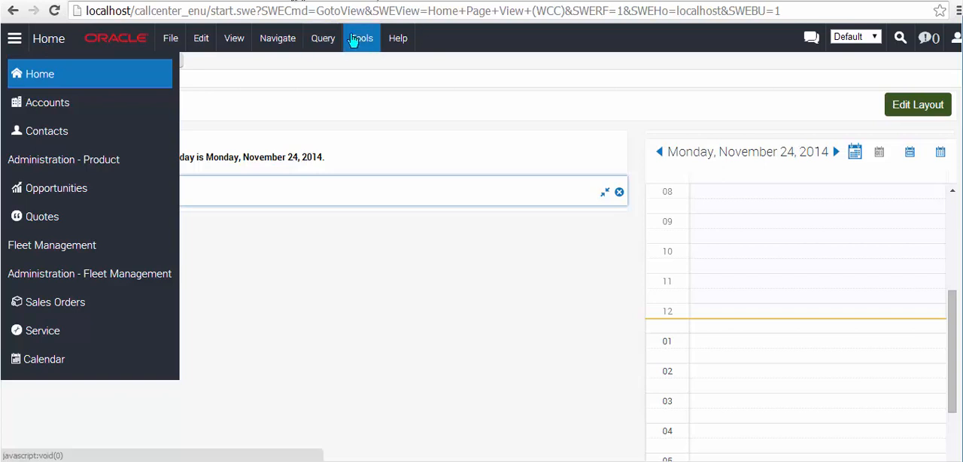
{"action": "left_click", "coordinate": [361, 37]}
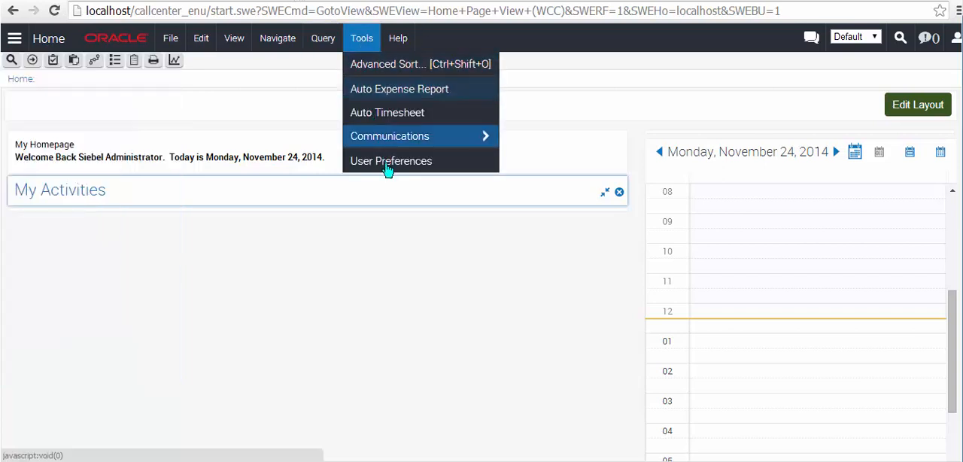
{"action": "left_click", "coordinate": [391, 160]}
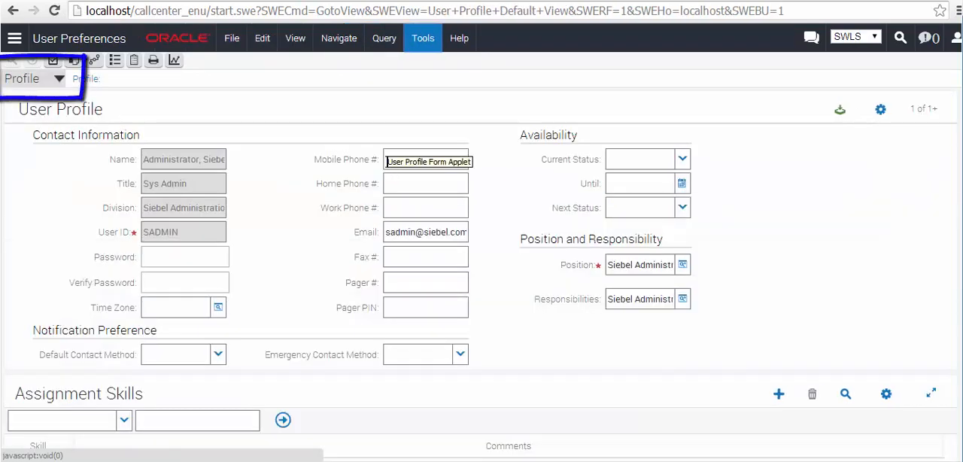
{"action": "left_click", "coordinate": [34, 78]}
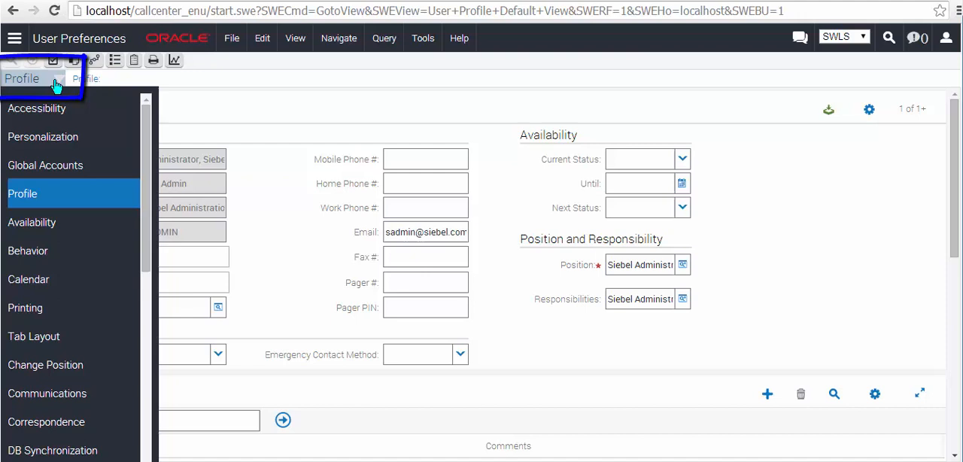
{"action": "mouse_move", "coordinate": [27, 250]}
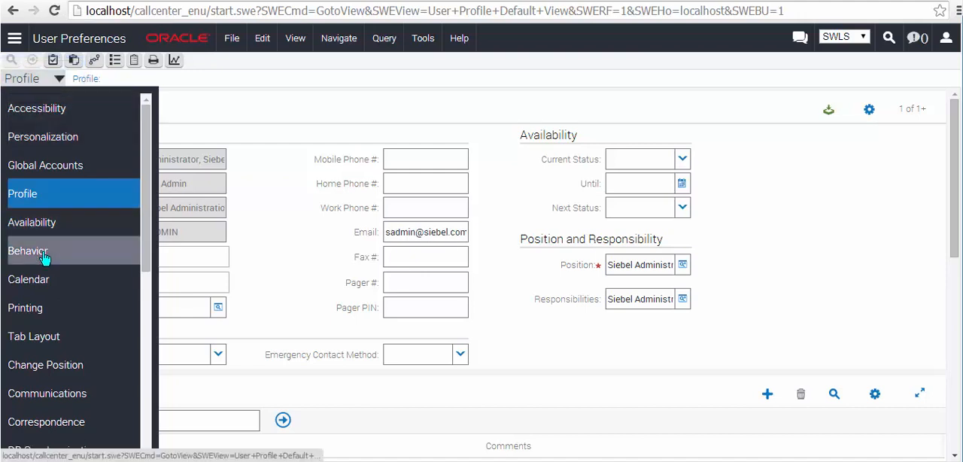
{"action": "left_click", "coordinate": [27, 249]}
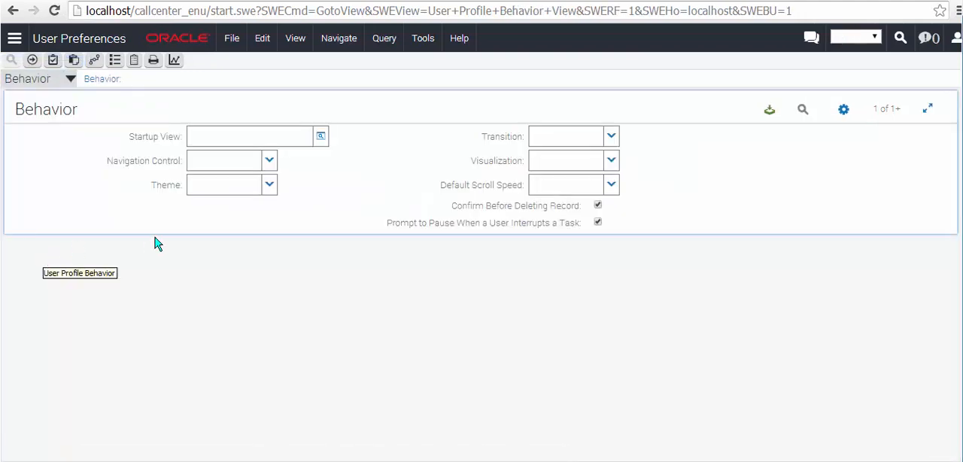
- Set Navigation Control to Tab and Theme to Aurora in Behavior preferences
{"action": "left_click", "coordinate": [269, 188]}
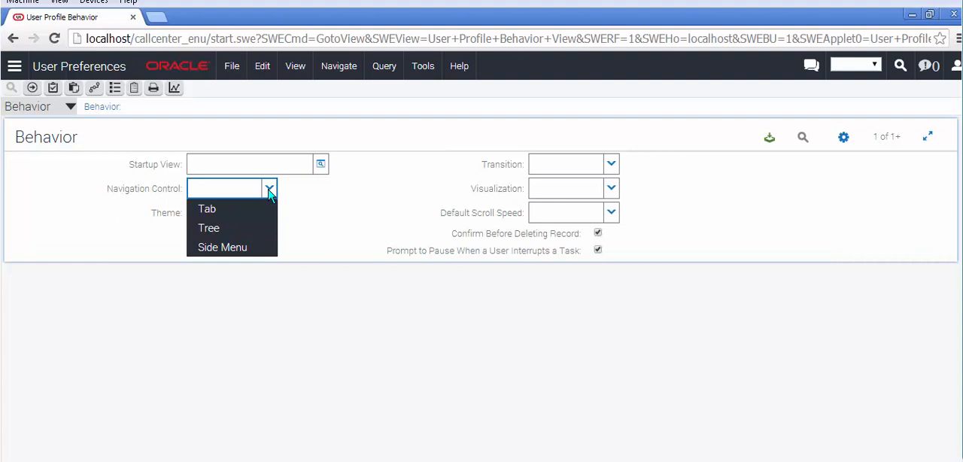
{"action": "mouse_move", "coordinate": [207, 229]}
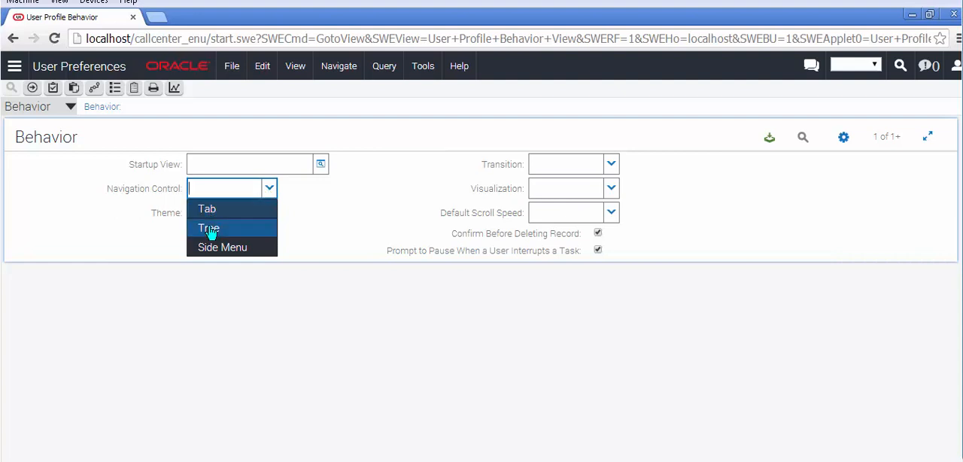
{"action": "left_click", "coordinate": [206, 208]}
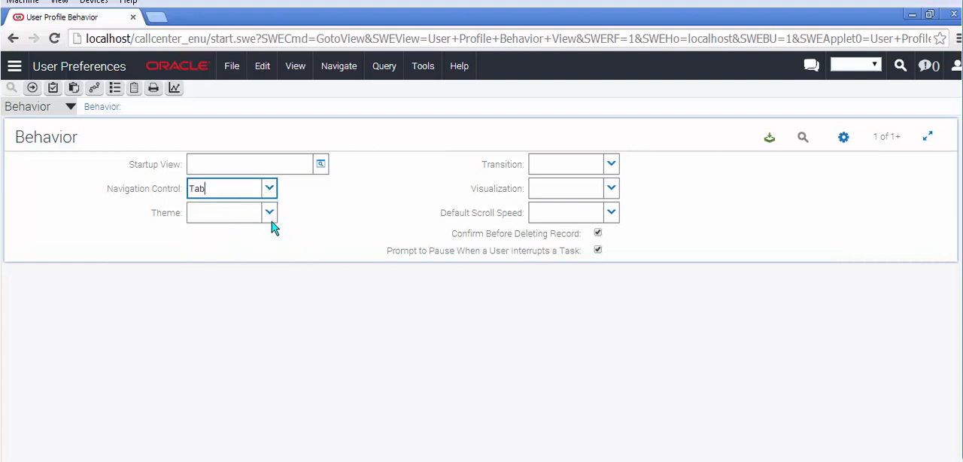
{"action": "left_click", "coordinate": [267, 212]}
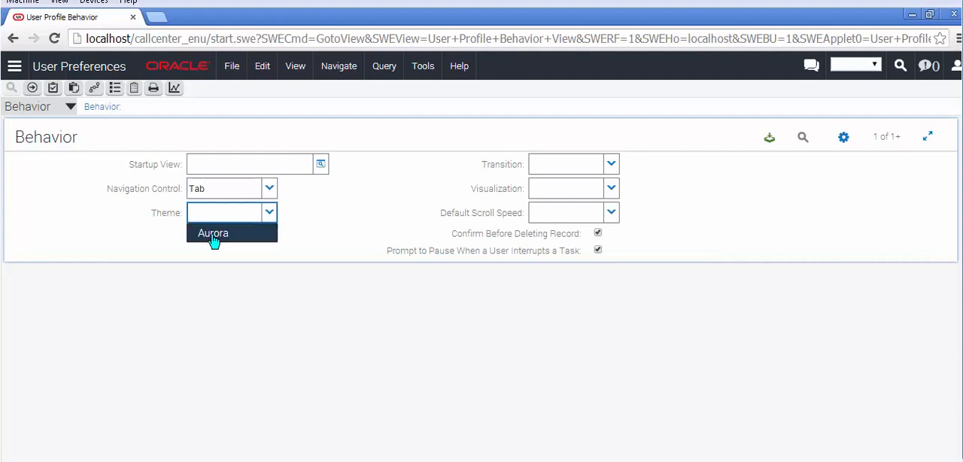
{"action": "left_click", "coordinate": [213, 231]}
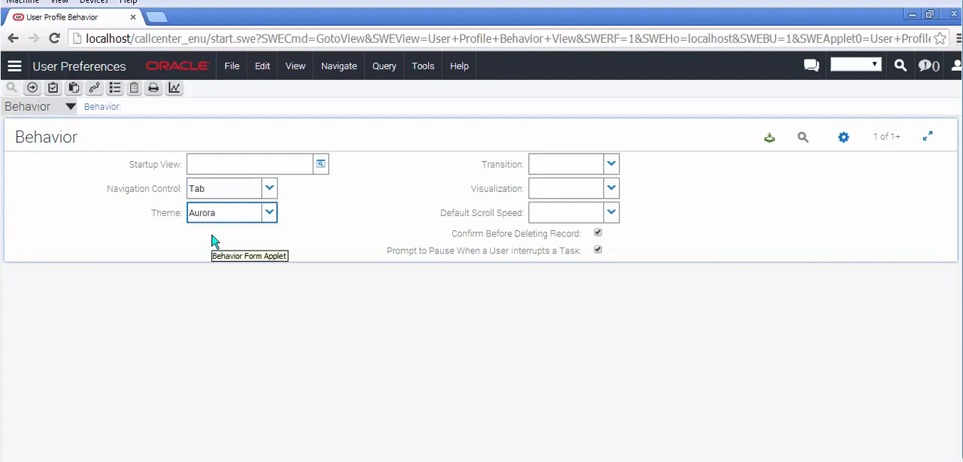
{"action": "mouse_move", "coordinate": [769, 137]}
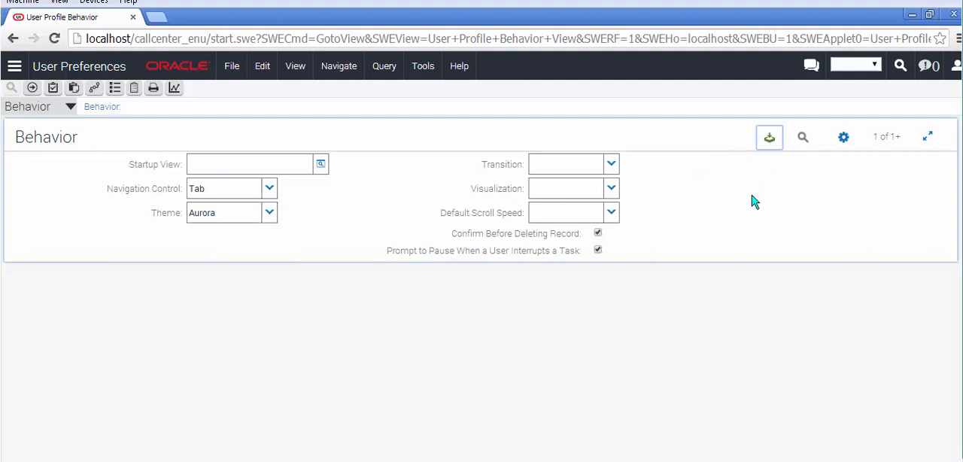
{"action": "mouse_move", "coordinate": [766, 197]}
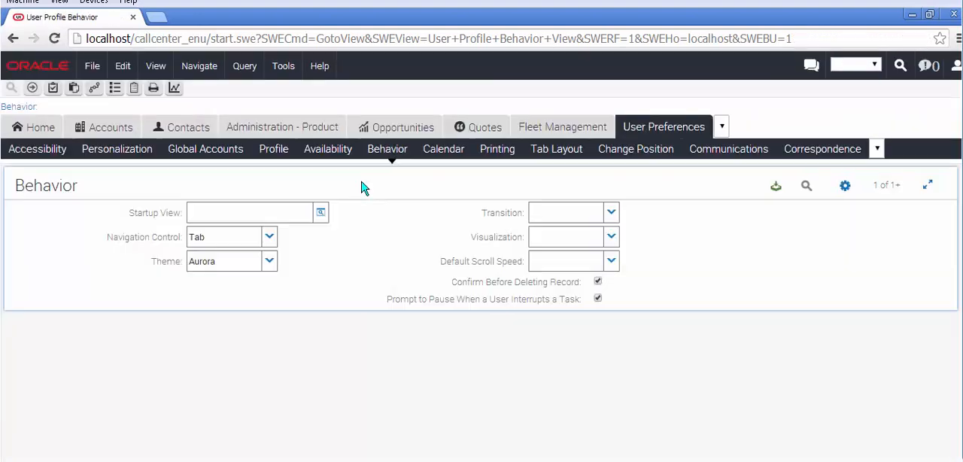
{"action": "mouse_move", "coordinate": [346, 198]}
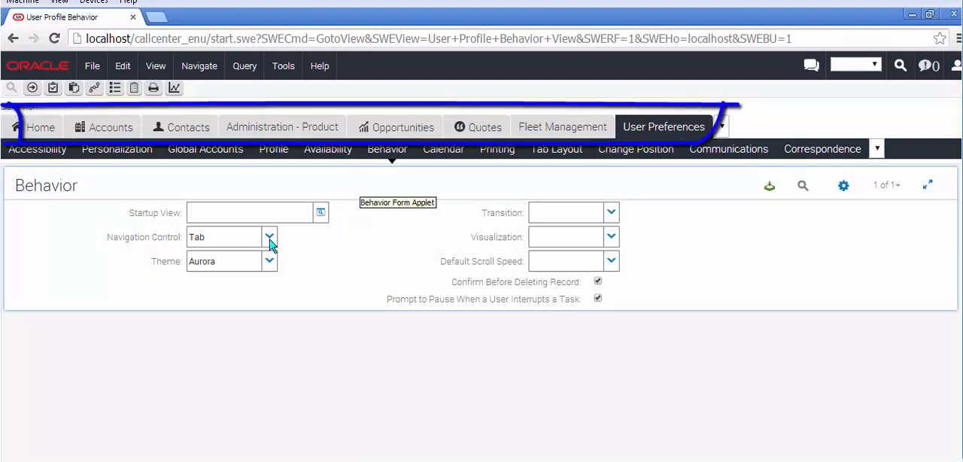
- Choose Tree navigation with the Aurora theme and reload so screens show as a side tree
{"action": "left_click", "coordinate": [269, 237]}
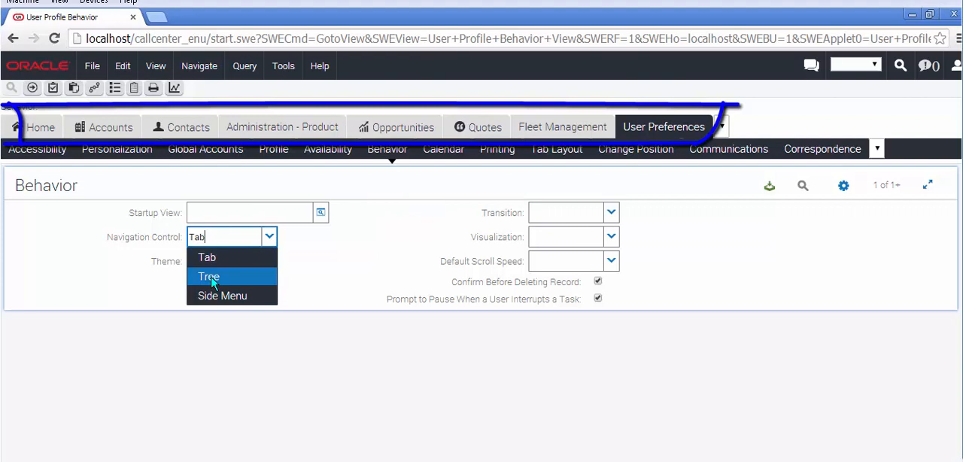
{"action": "left_click", "coordinate": [208, 277]}
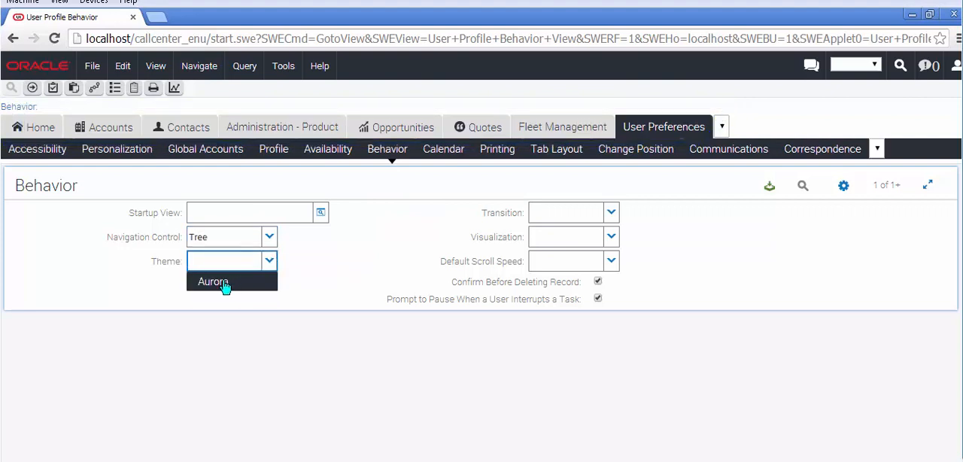
{"action": "left_click", "coordinate": [213, 281]}
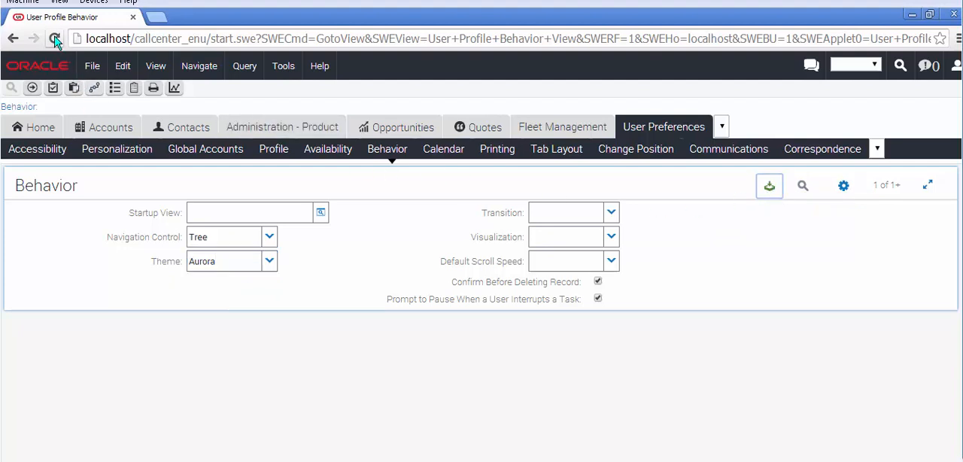
{"action": "left_click", "coordinate": [54, 39]}
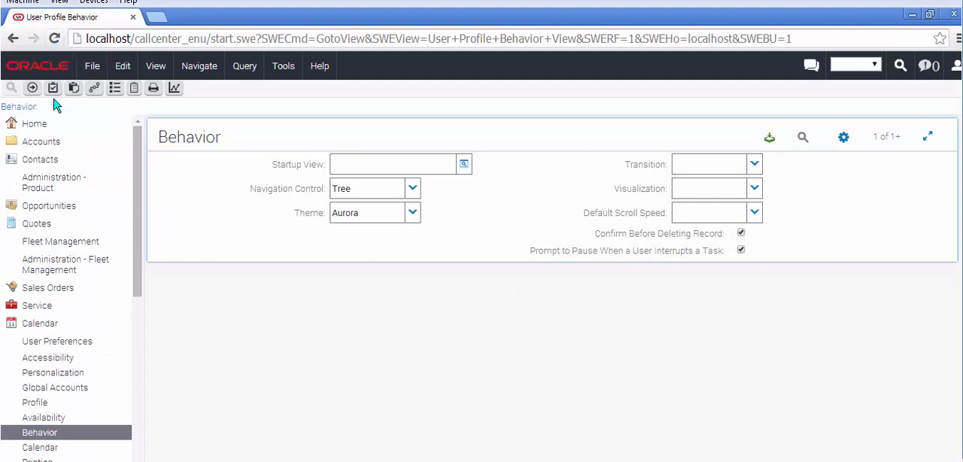
{"action": "mouse_move", "coordinate": [413, 194]}
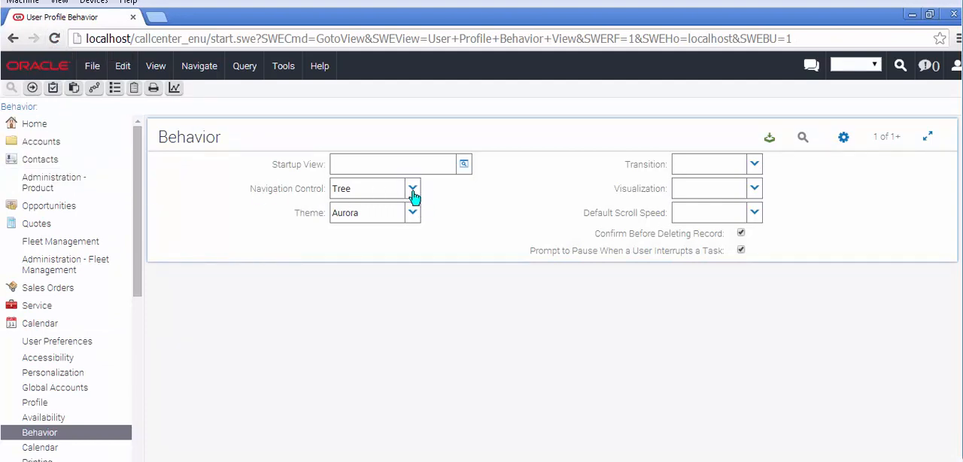
- Switch to Side Menu navigation keeping Aurora and reload to get the collapsible menu
{"action": "left_click", "coordinate": [412, 188]}
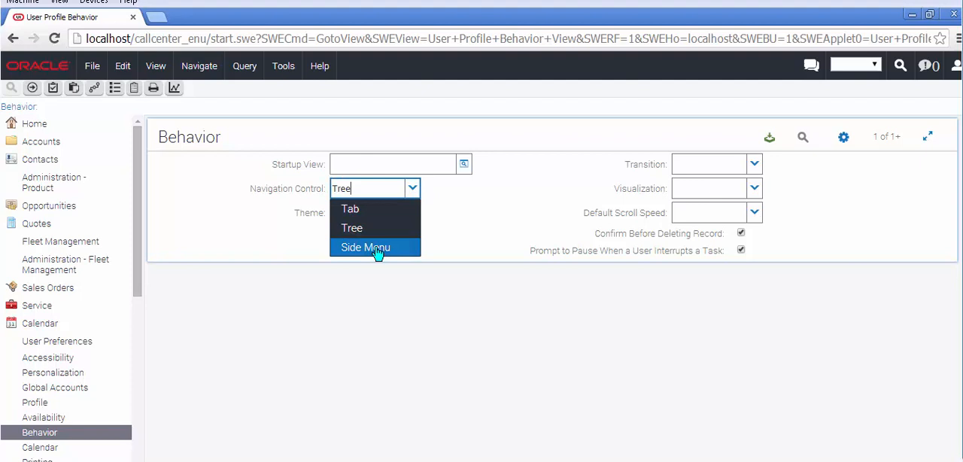
{"action": "left_click", "coordinate": [364, 246]}
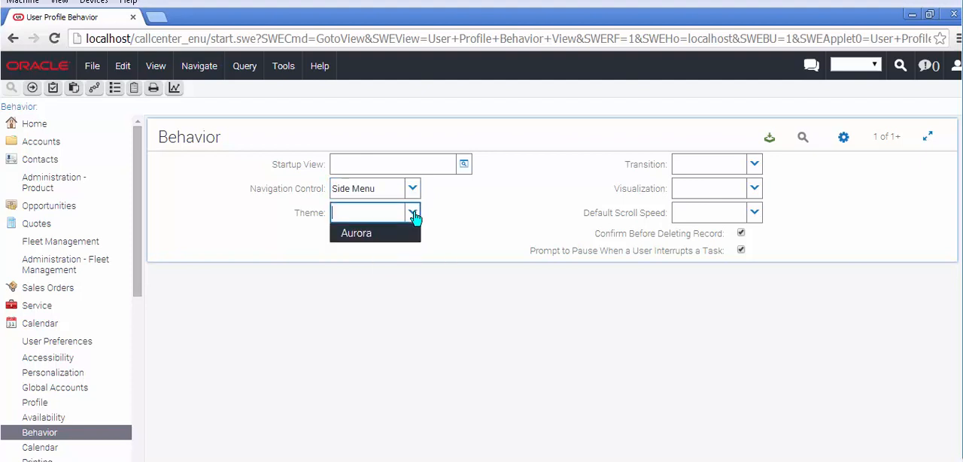
{"action": "left_click", "coordinate": [355, 232]}
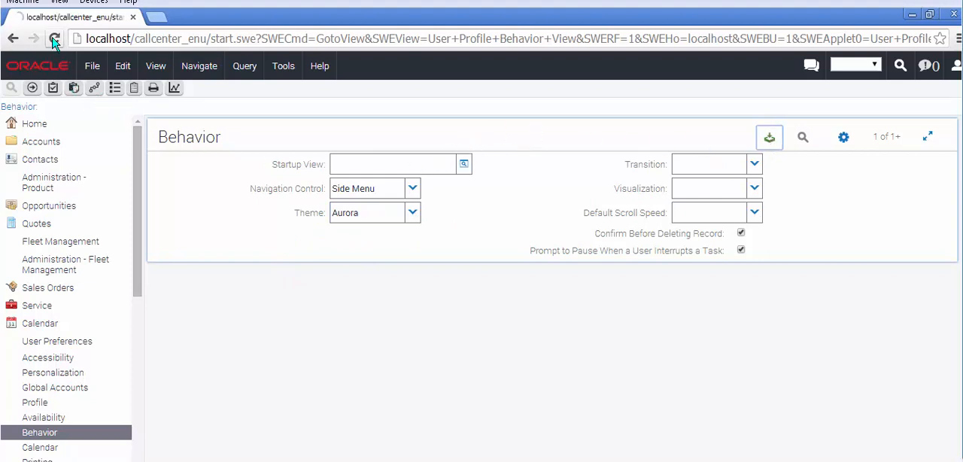
{"action": "left_click", "coordinate": [54, 39]}
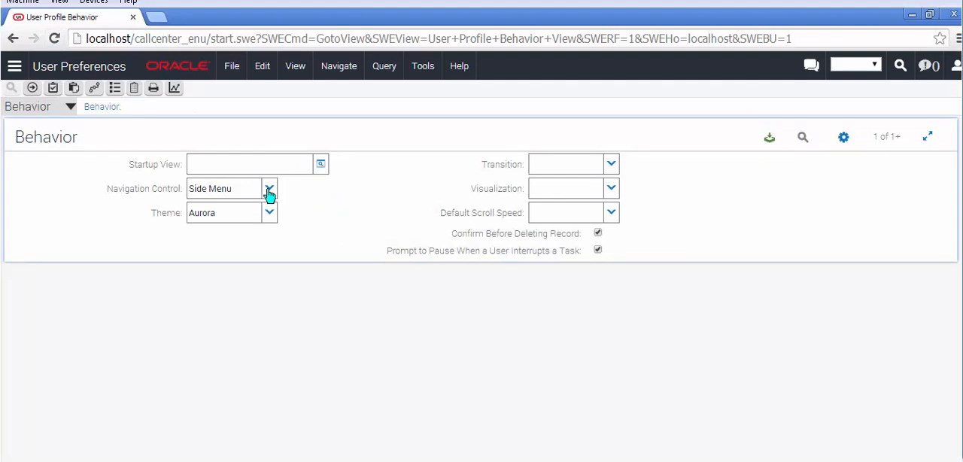
{"action": "mouse_move", "coordinate": [15, 72]}
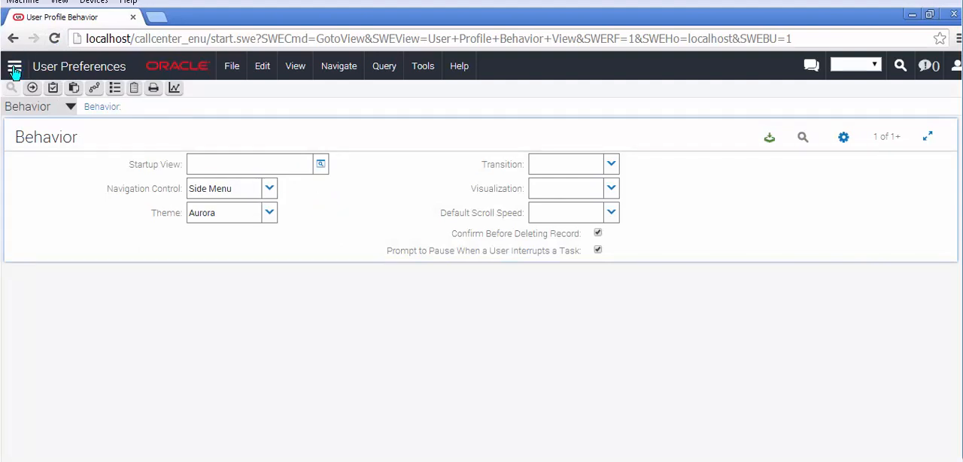
{"action": "mouse_move", "coordinate": [42, 90]}
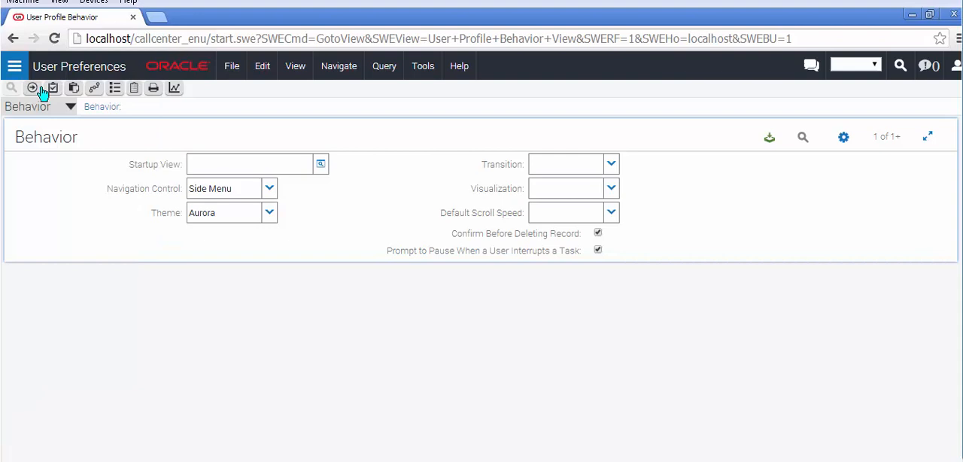
- Restore Tab navigation with Aurora kept and reload to show screen tabs again
{"action": "left_click", "coordinate": [267, 188]}
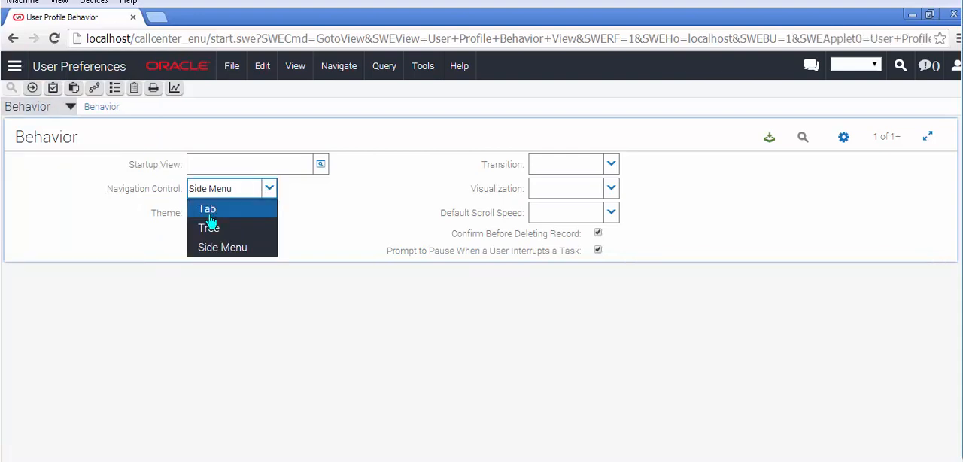
{"action": "left_click", "coordinate": [208, 208]}
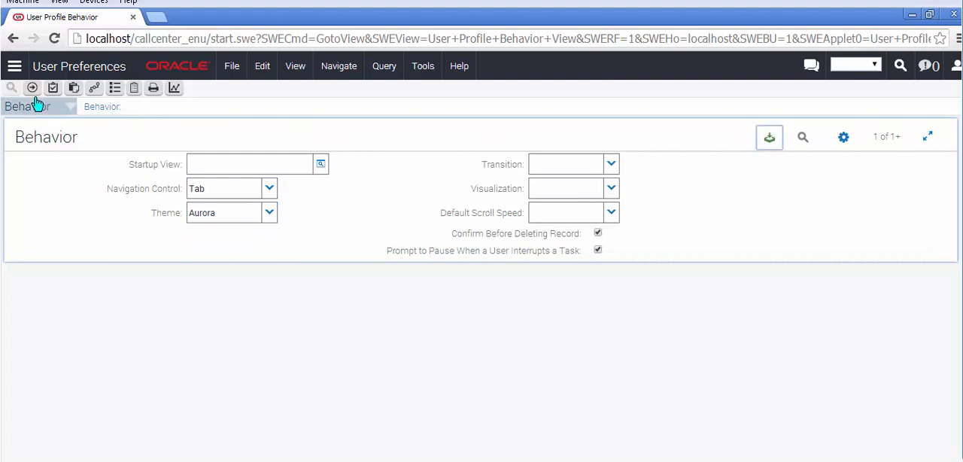
{"action": "left_click", "coordinate": [54, 39]}
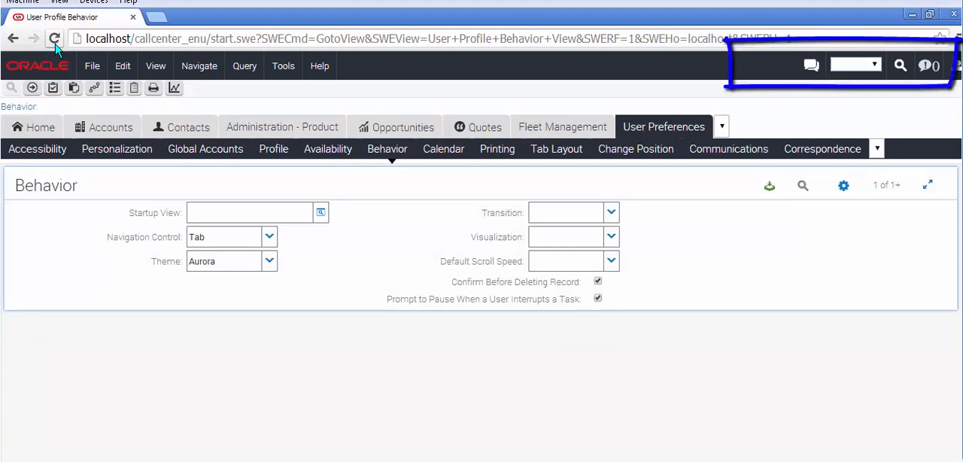
{"action": "mouse_move", "coordinate": [803, 75]}
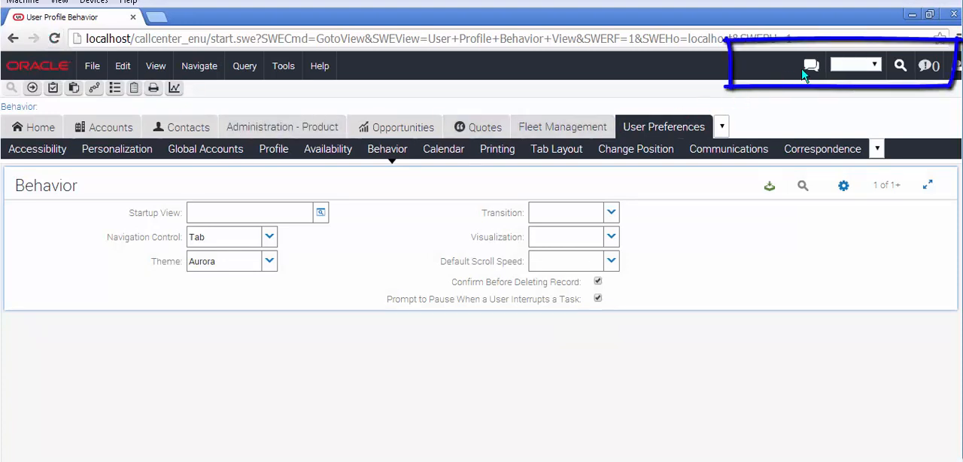
{"action": "left_click", "coordinate": [811, 66]}
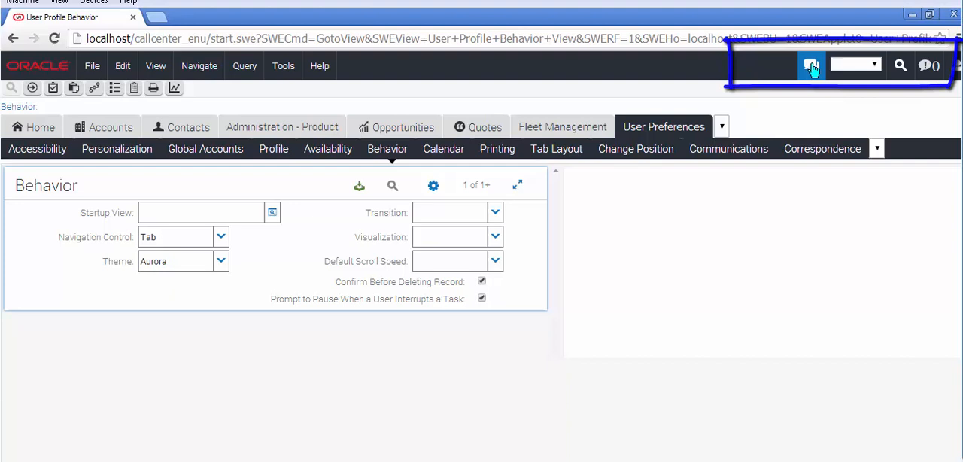
{"action": "left_click", "coordinate": [811, 66]}
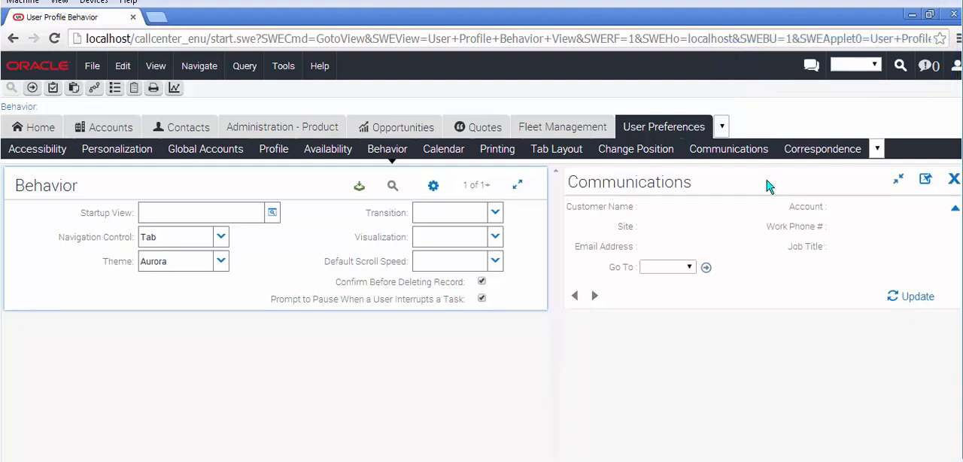
{"action": "mouse_move", "coordinate": [766, 190]}
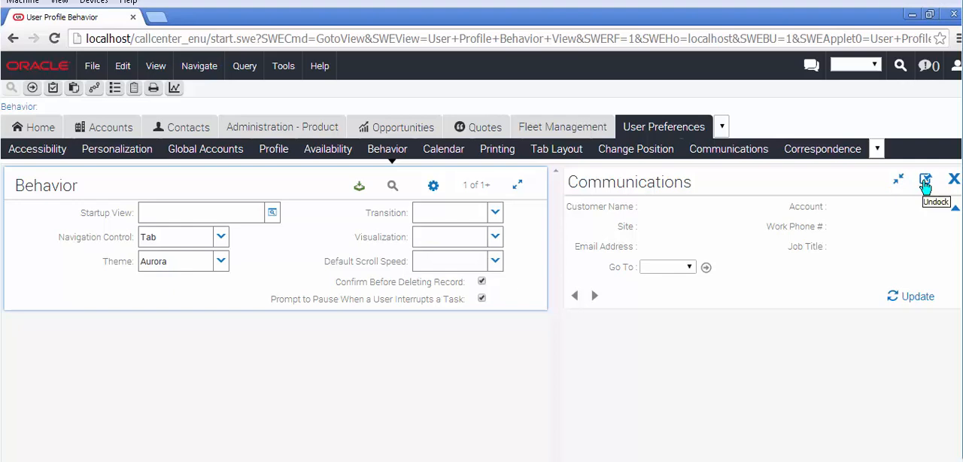
{"action": "left_click", "coordinate": [925, 180]}
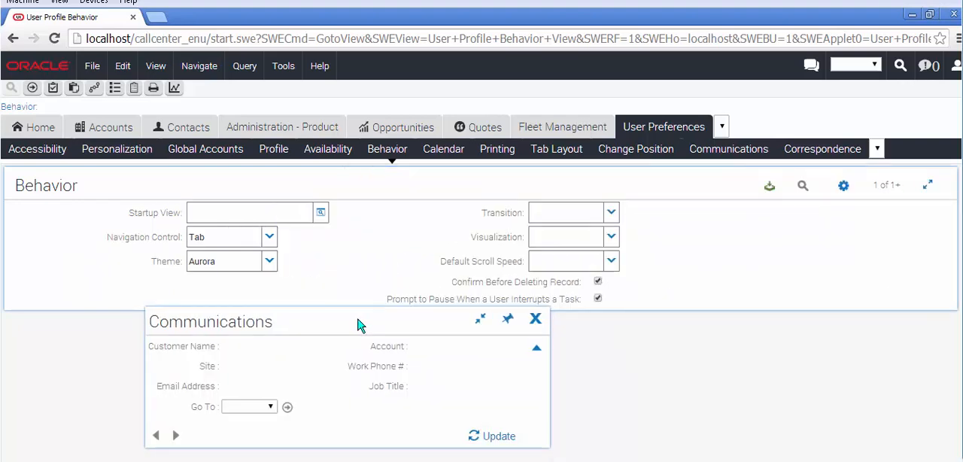
{"action": "mouse_move", "coordinate": [509, 319]}
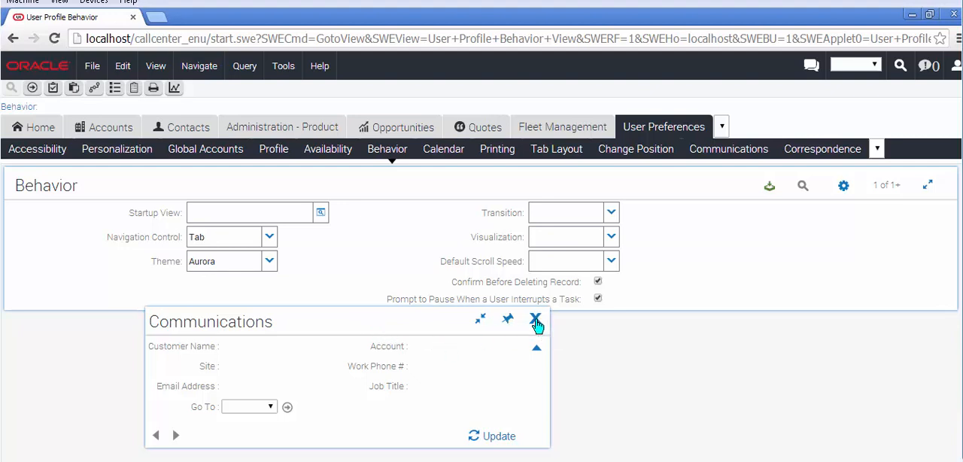
{"action": "left_click", "coordinate": [535, 319]}
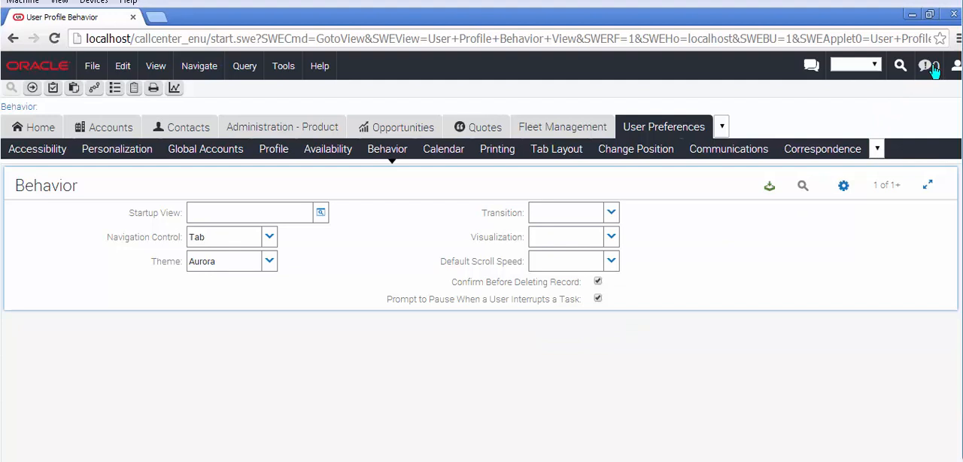
- Review the notification summary, the administrator profile panel and the Find search options
{"action": "left_click", "coordinate": [930, 66]}
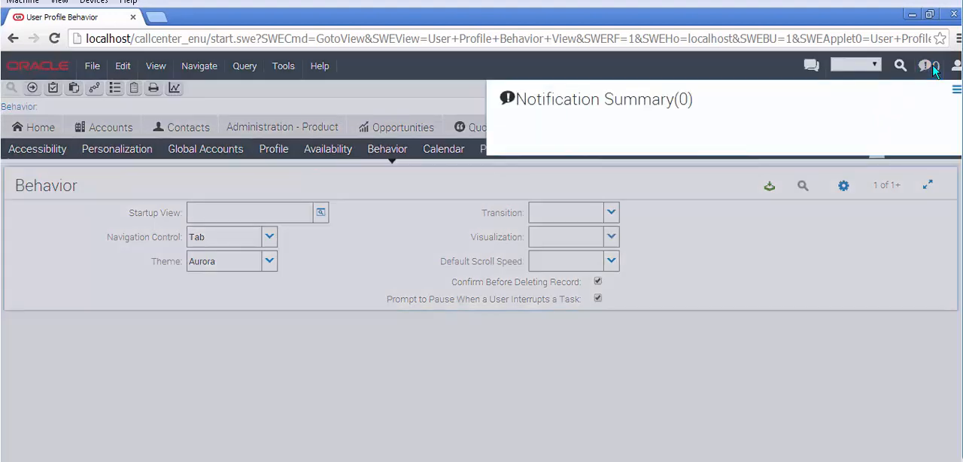
{"action": "left_click", "coordinate": [926, 67]}
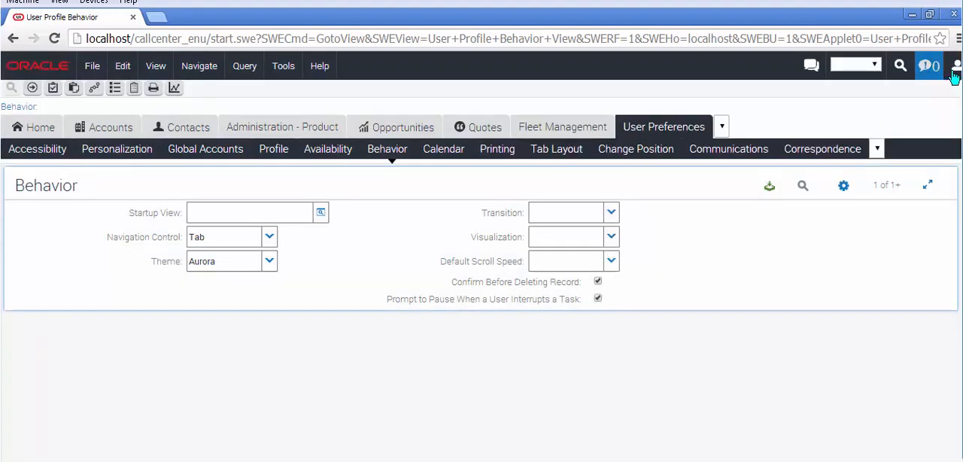
{"action": "left_click", "coordinate": [955, 66]}
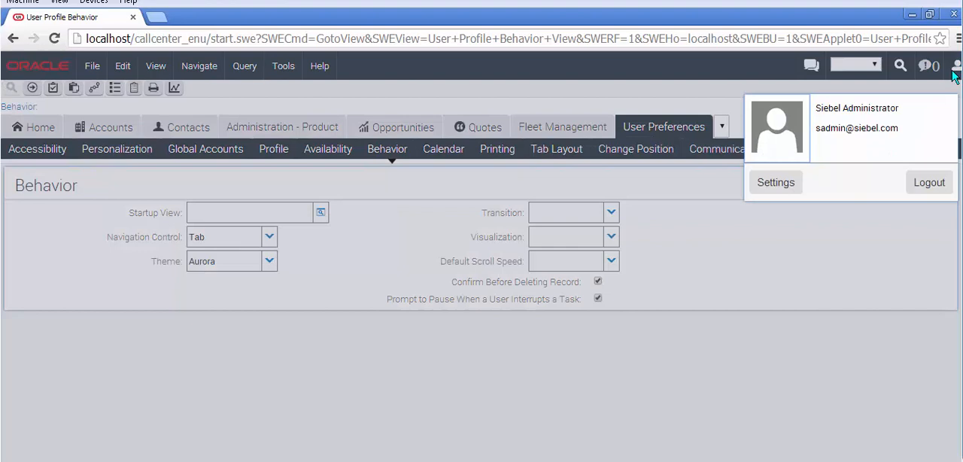
{"action": "mouse_move", "coordinate": [776, 182]}
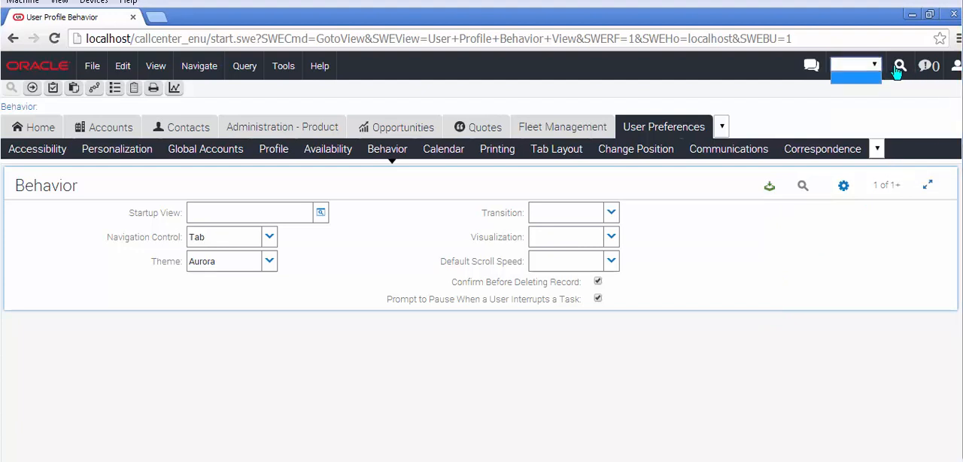
{"action": "left_click", "coordinate": [899, 66]}
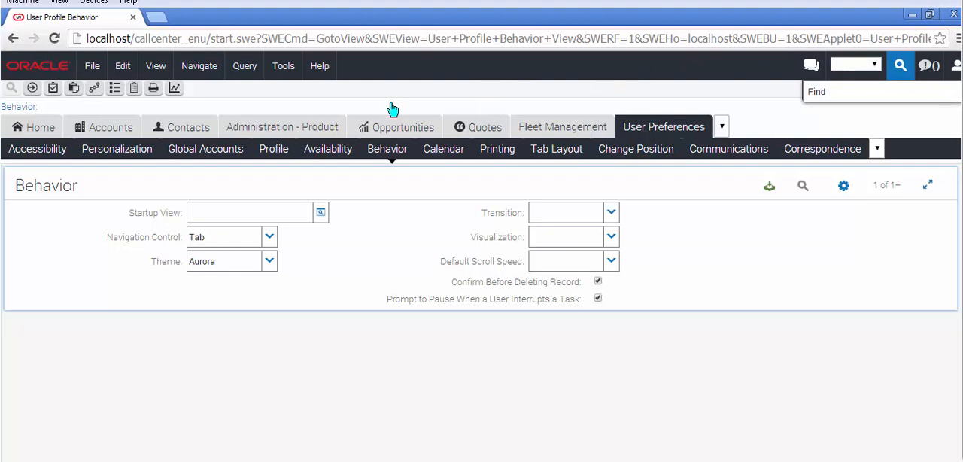
{"action": "mouse_move", "coordinate": [367, 112]}
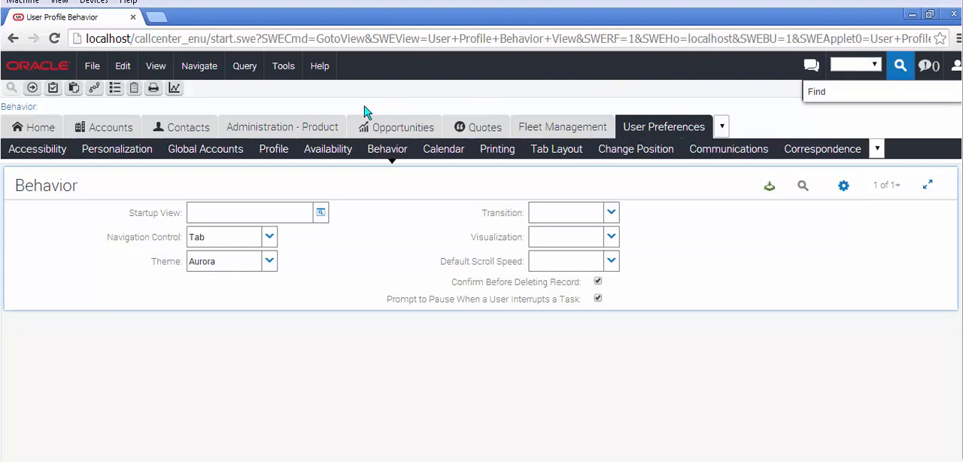
{"action": "mouse_move", "coordinate": [93, 87]}
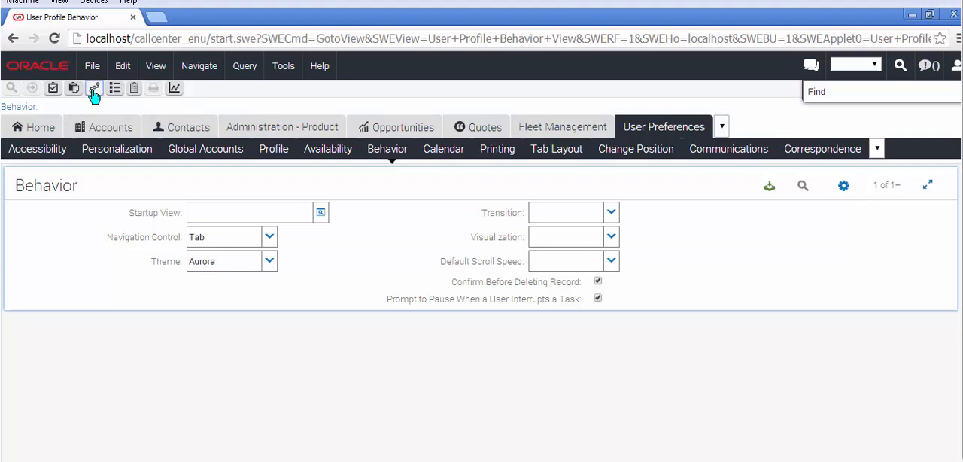
- Find Manifest Administration via Site Map filter 'Mani', view Contact List Applet, then go to Contacts
{"action": "left_click", "coordinate": [93, 87]}
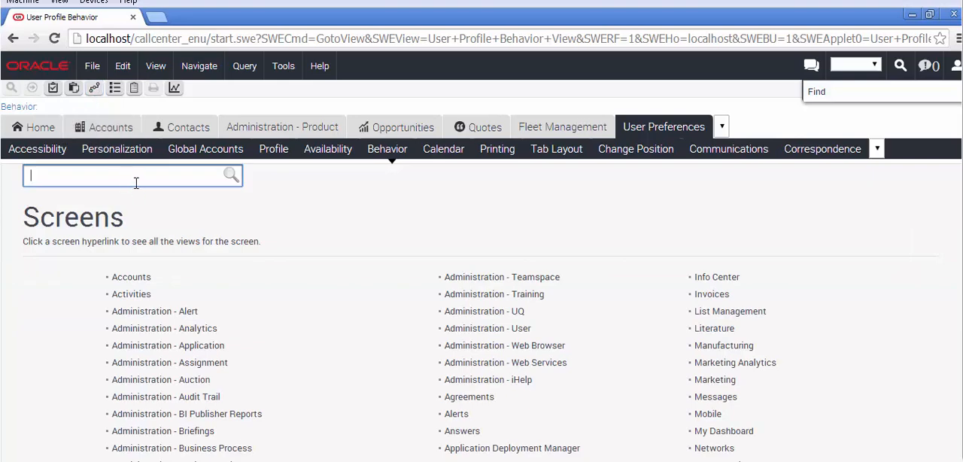
{"action": "type", "text": "Mani"}
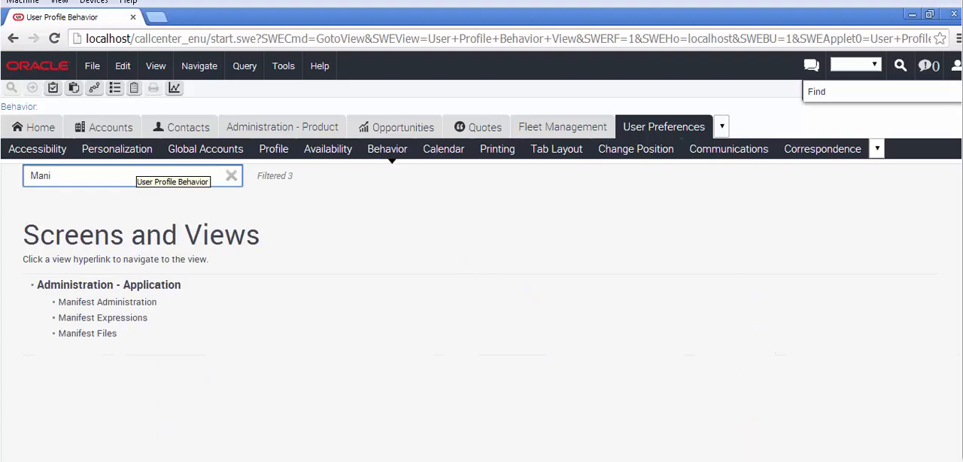
{"action": "left_click", "coordinate": [106, 301]}
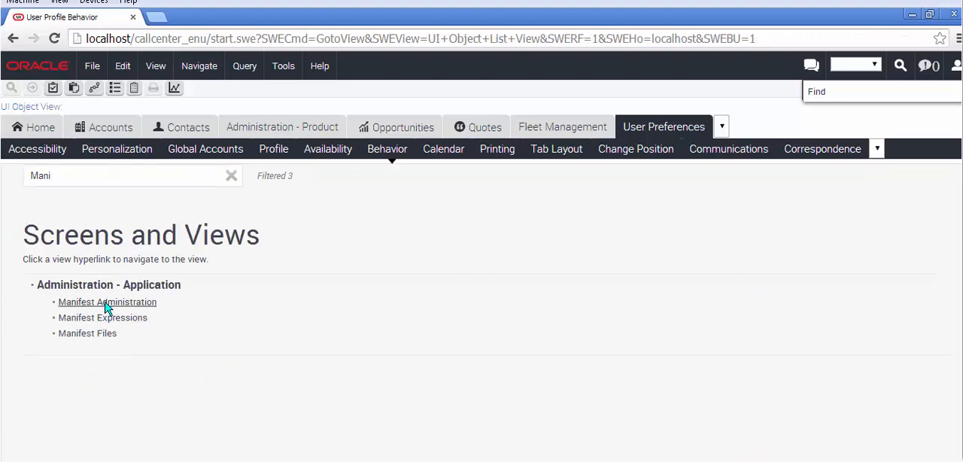
{"action": "left_click", "coordinate": [107, 301]}
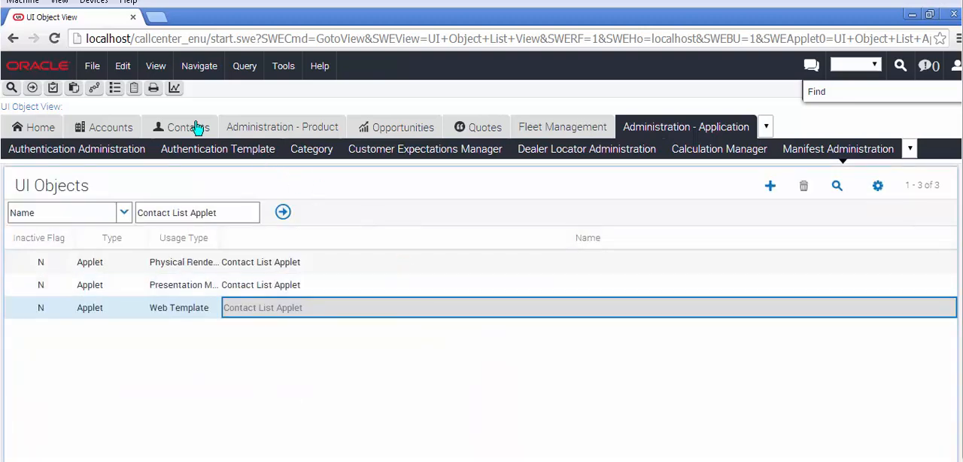
{"action": "left_click", "coordinate": [190, 126]}
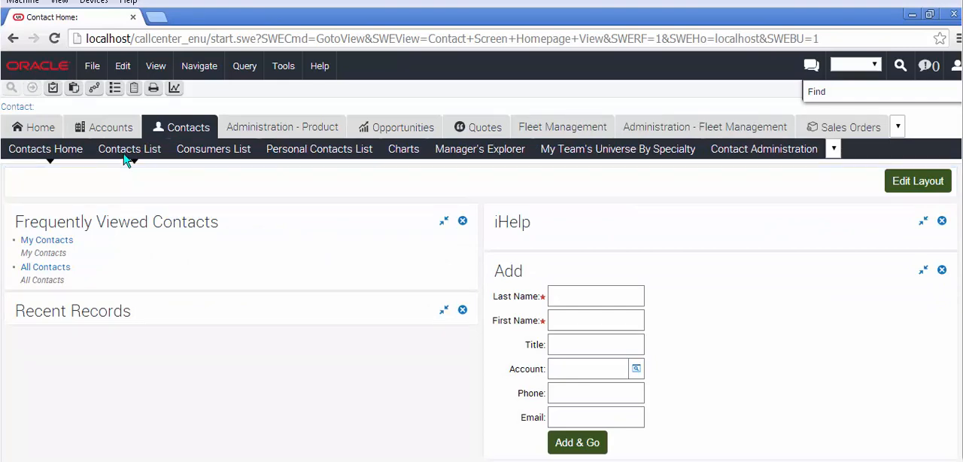
{"action": "left_click", "coordinate": [129, 147]}
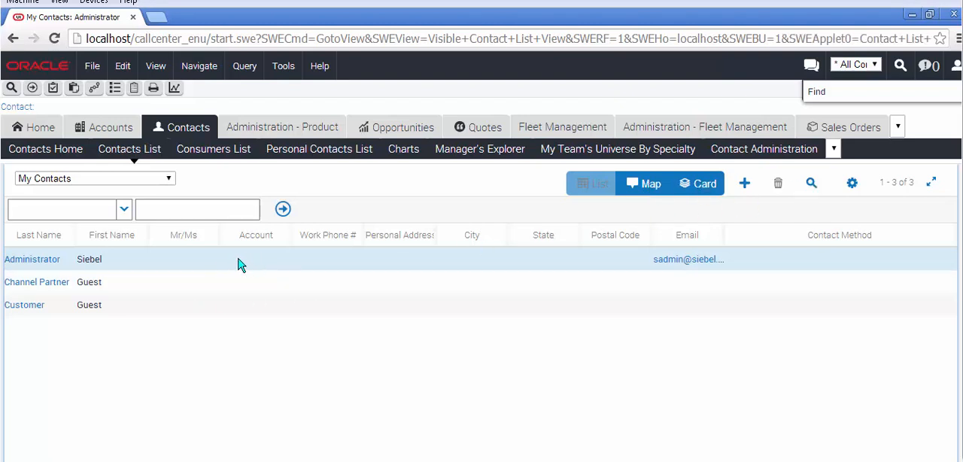
{"action": "left_click", "coordinate": [255, 259]}
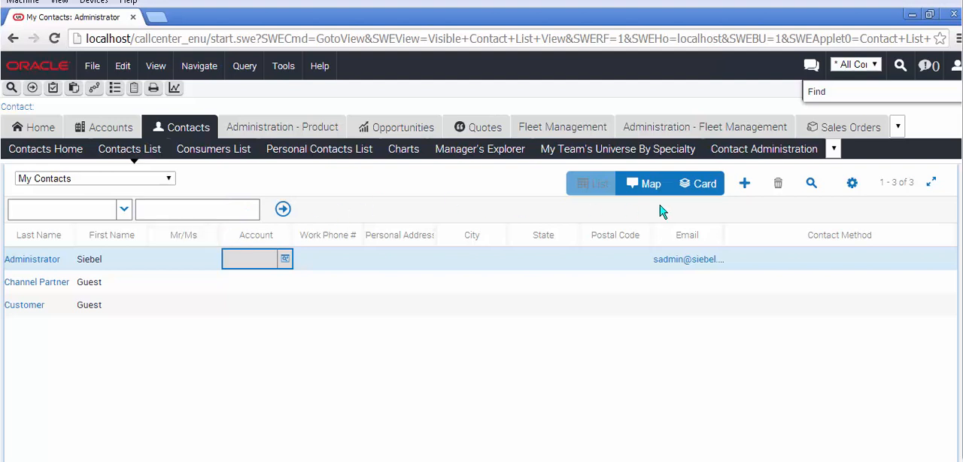
{"action": "left_click", "coordinate": [744, 183]}
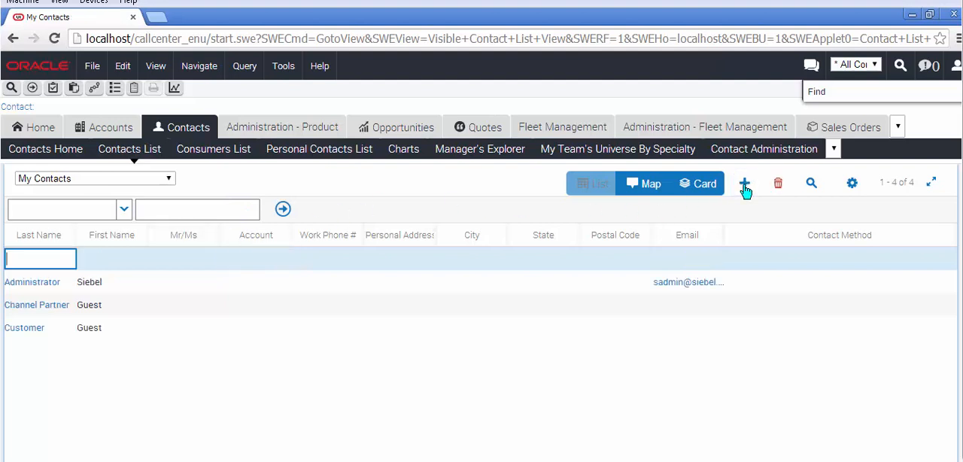
{"action": "type", "text": "Napier"}
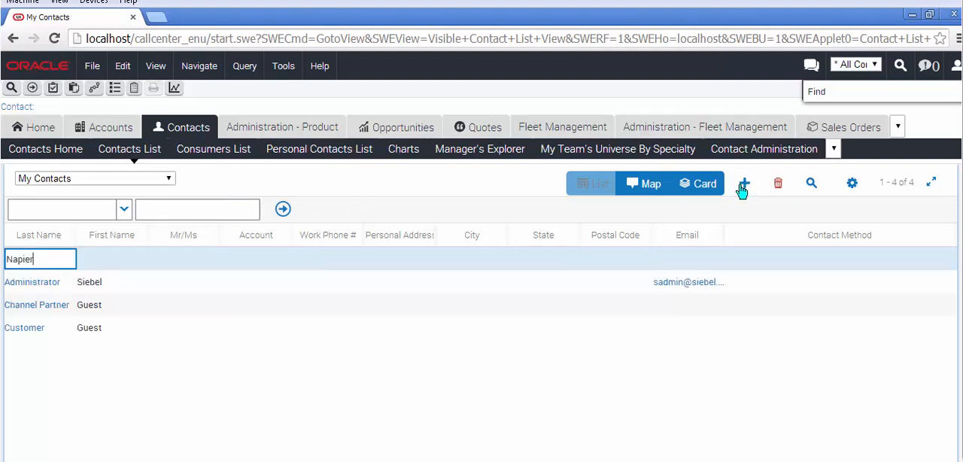
{"action": "type", "text": "Richard"}
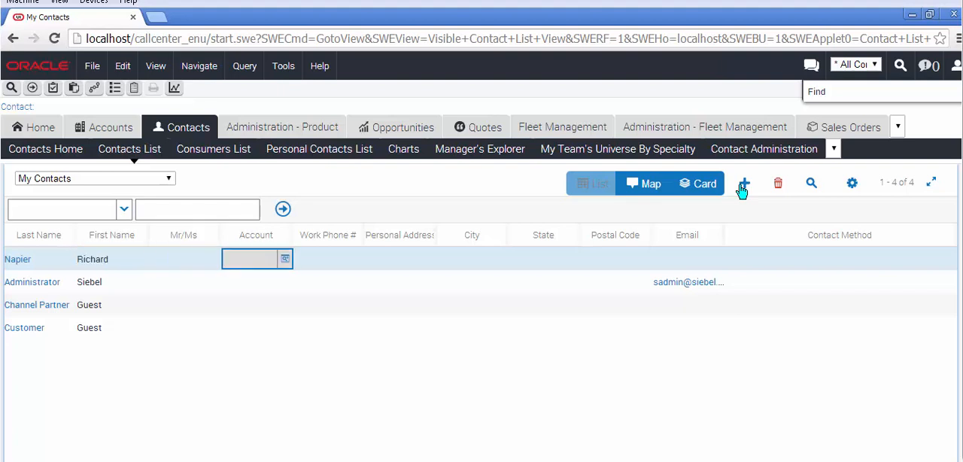
{"action": "mouse_move", "coordinate": [543, 288]}
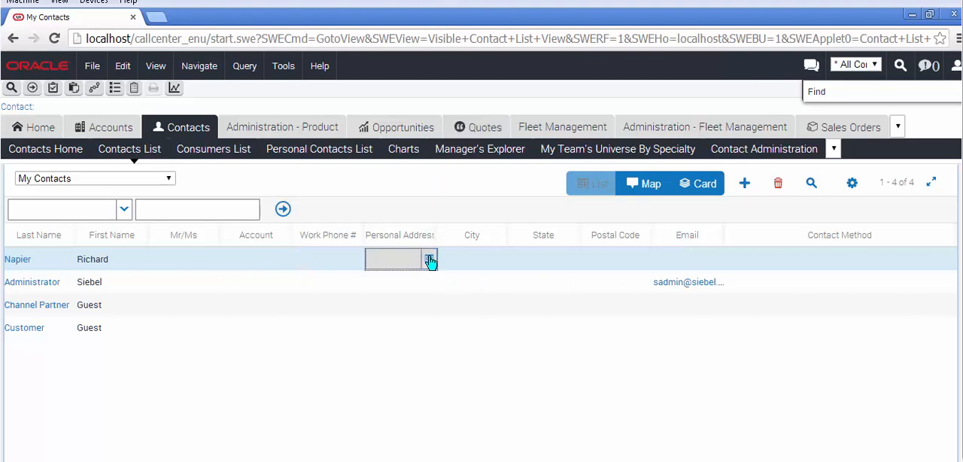
{"action": "left_click", "coordinate": [430, 259]}
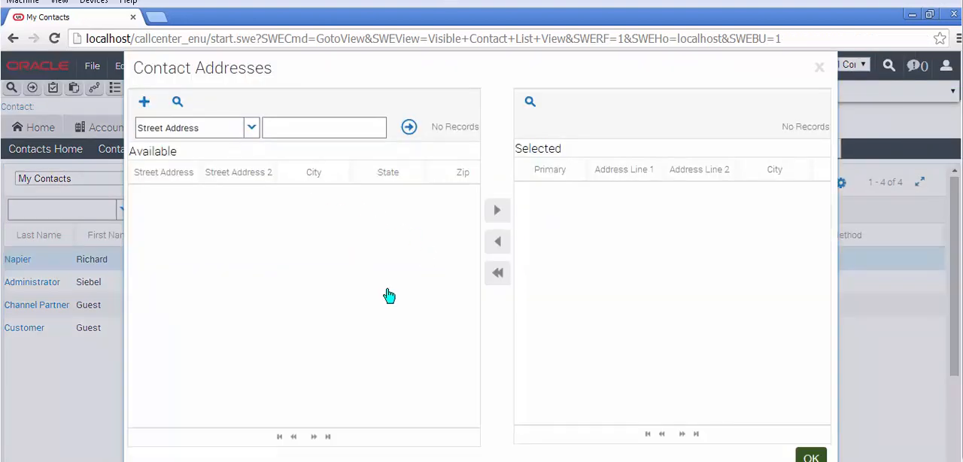
{"action": "mouse_move", "coordinate": [145, 102]}
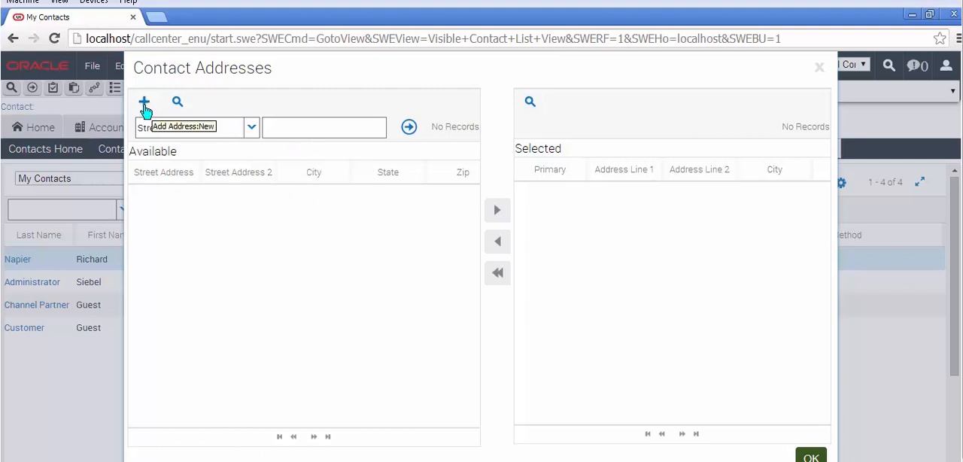
{"action": "left_click", "coordinate": [145, 102]}
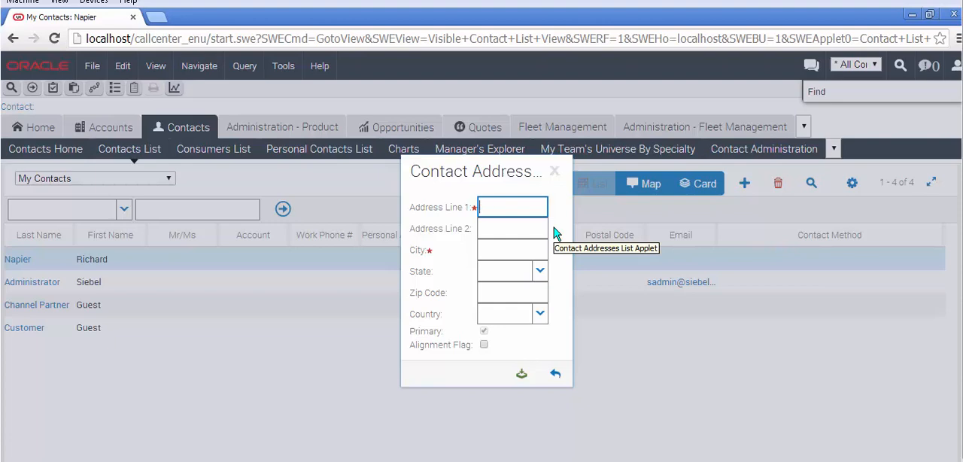
{"action": "type", "text": "251"}
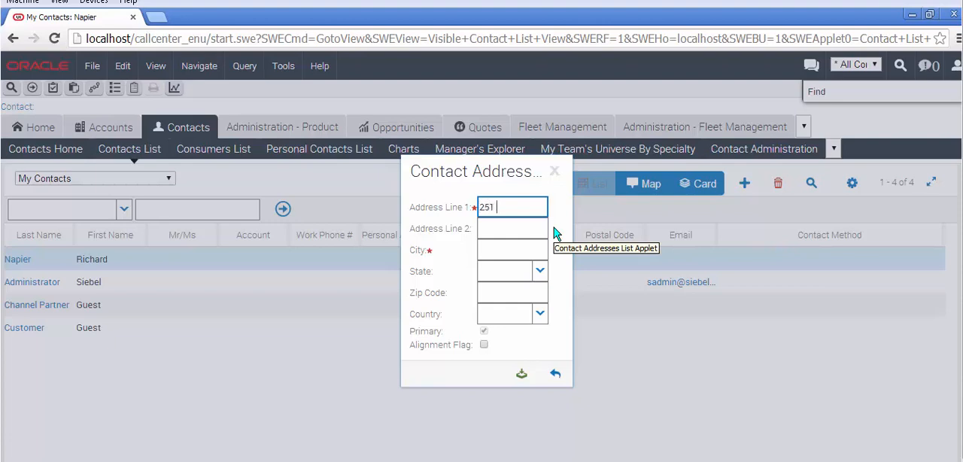
{"action": "type", "text": "Quai dde Sta"}
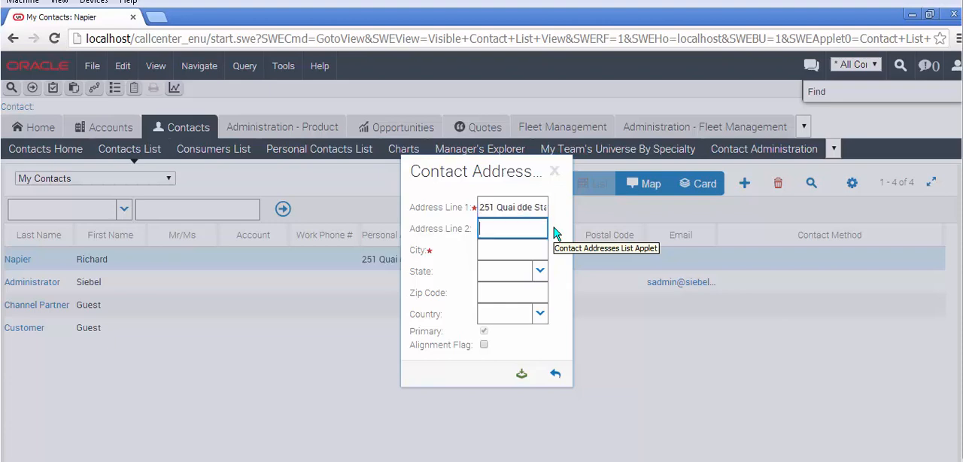
{"action": "type", "text": "Issy les Mouline"}
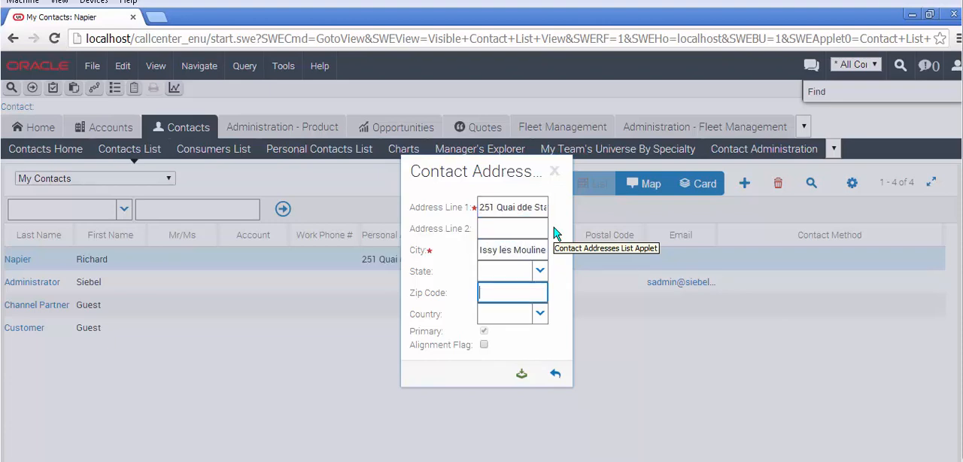
{"action": "type", "text": "92130"}
{"action": "left_click", "coordinate": [513, 313]}
{"action": "type", "text": "France"}
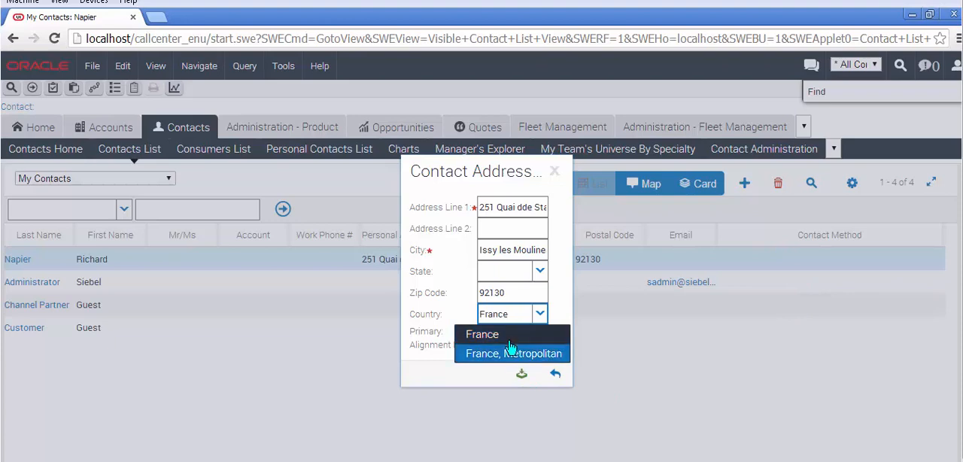
{"action": "left_click", "coordinate": [482, 334]}
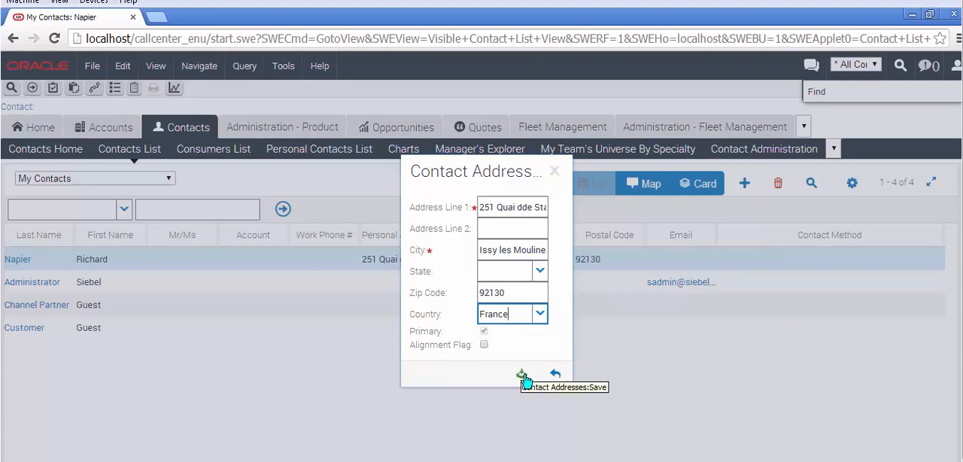
{"action": "left_click", "coordinate": [523, 375]}
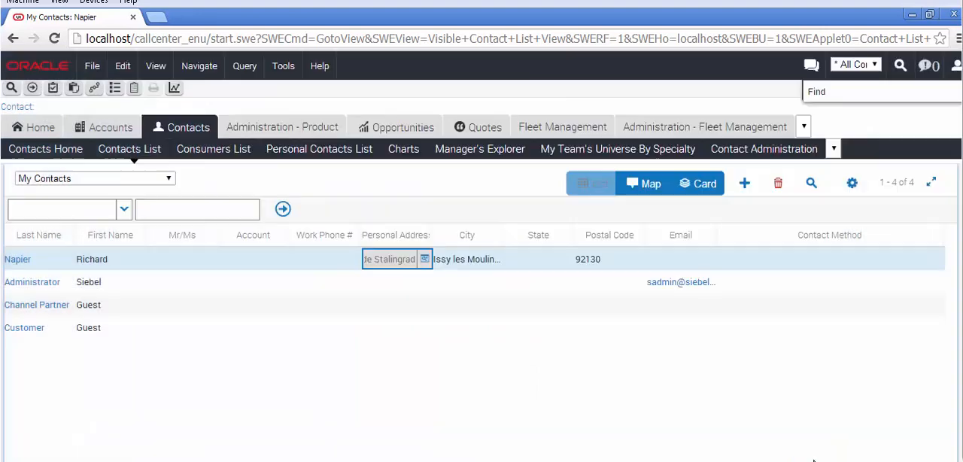
{"action": "mouse_move", "coordinate": [645, 184]}
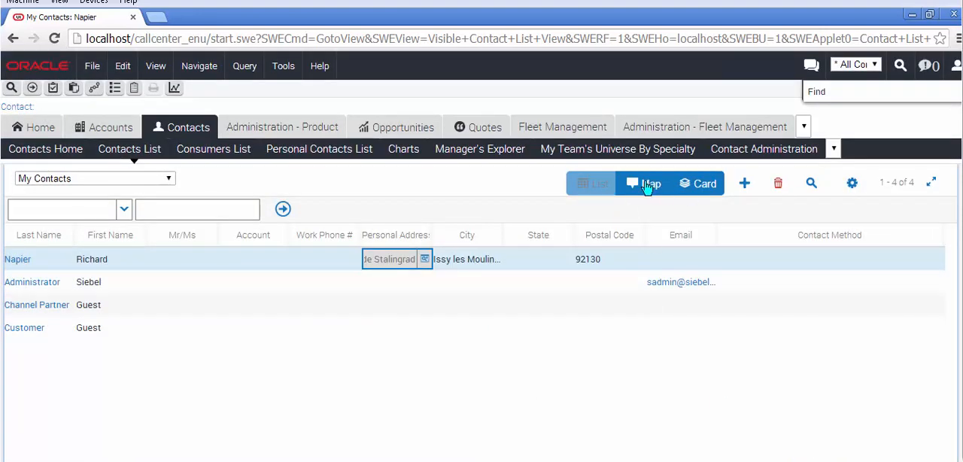
- Switch My Contacts to the Map view showing the Paris region
{"action": "left_click", "coordinate": [644, 184]}
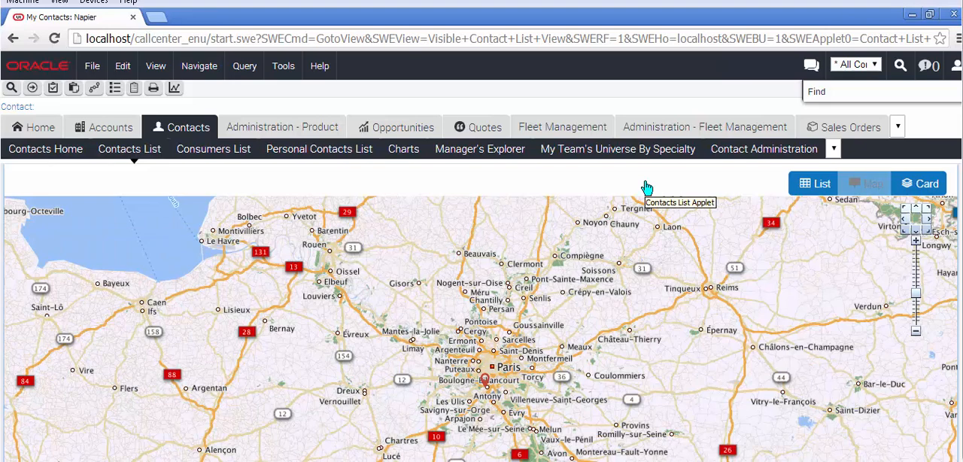
{"action": "mouse_move", "coordinate": [810, 254]}
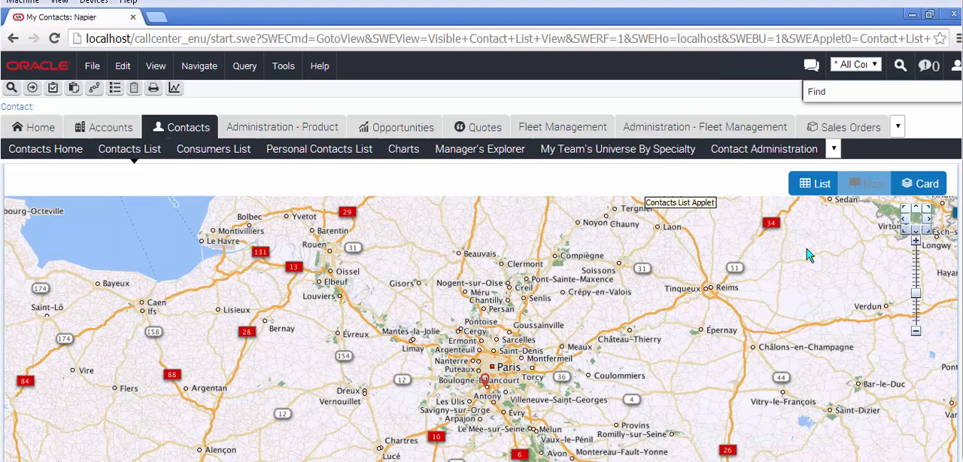